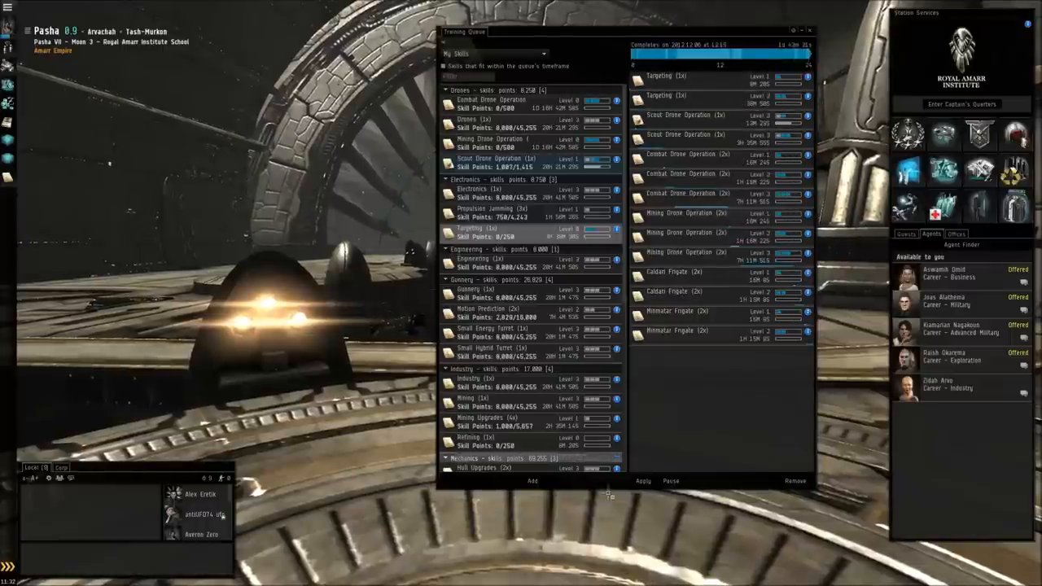
# - Close the Training Queue and scroll the Inventory down to the Ship Hangar listing the owned ships
pyautogui.click(643, 480)
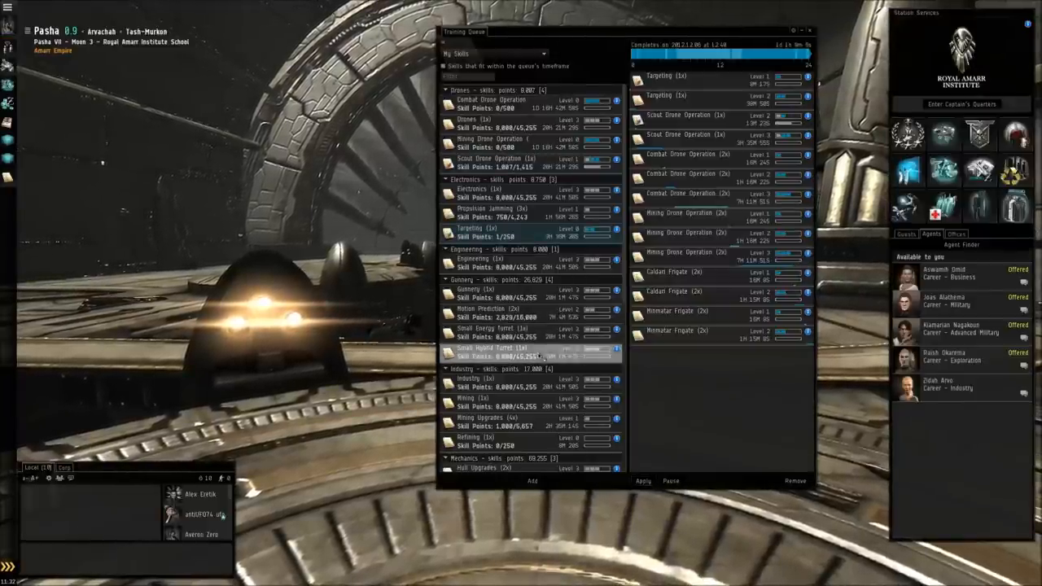
pyautogui.scroll(-3)
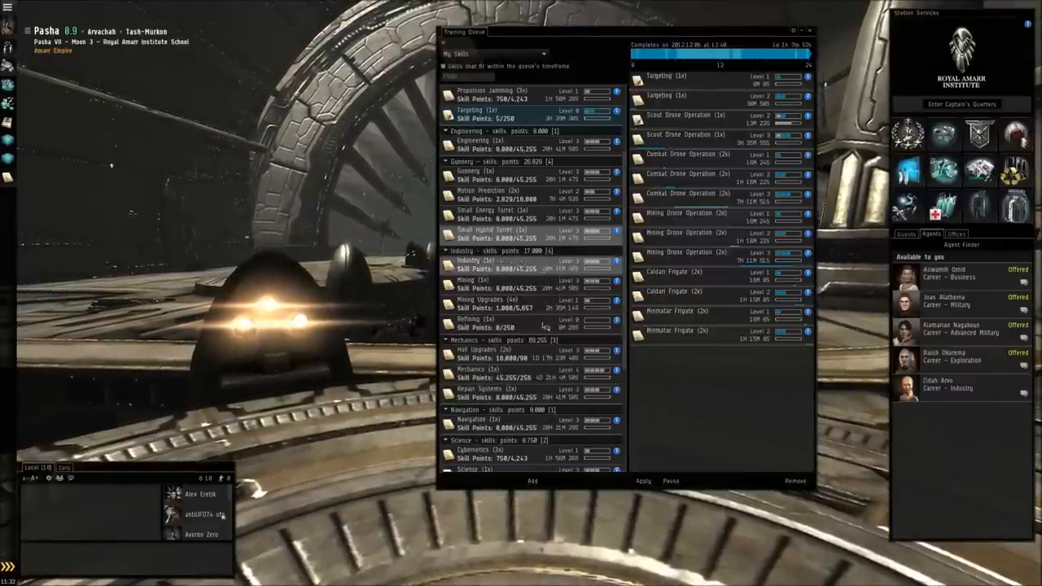
pyautogui.scroll(-3)
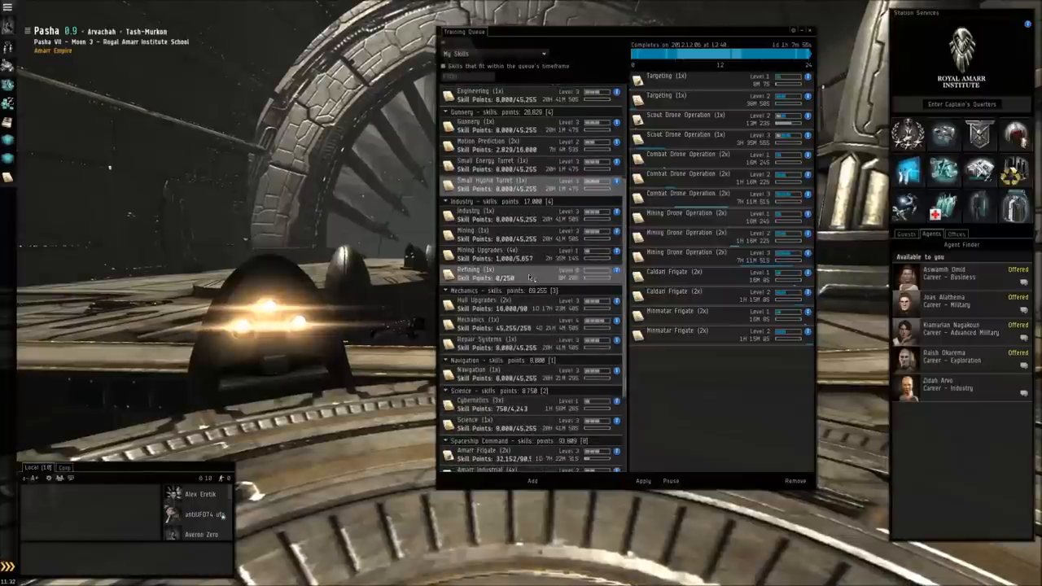
pyautogui.scroll(-3)
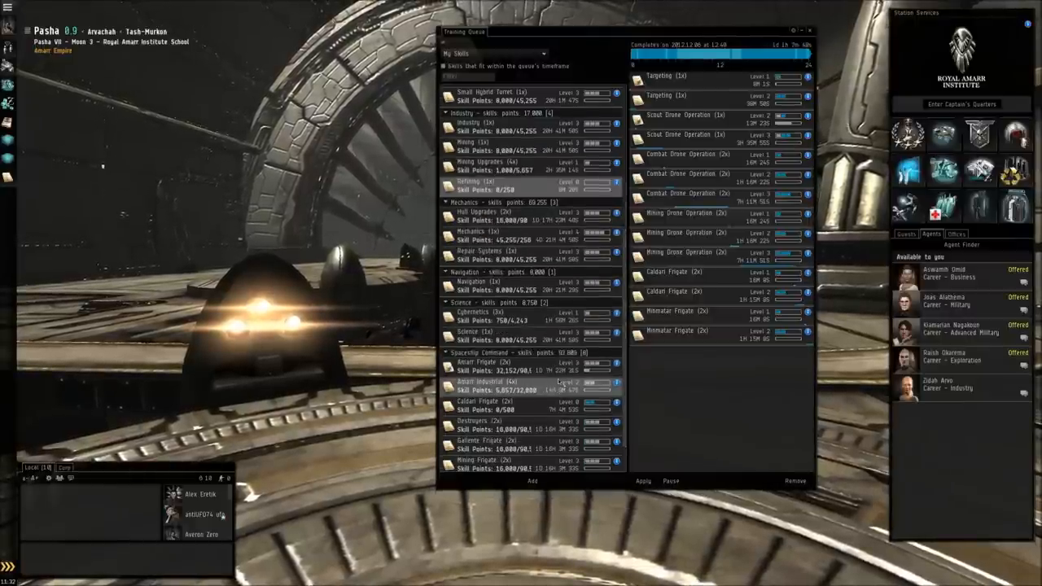
pyautogui.scroll(-3)
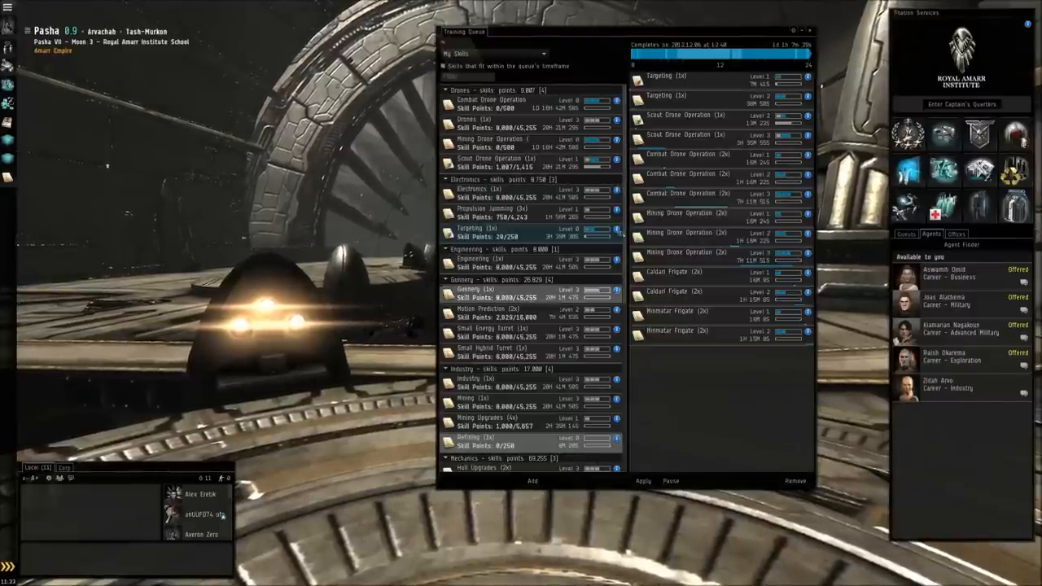
pyautogui.scroll(-3)
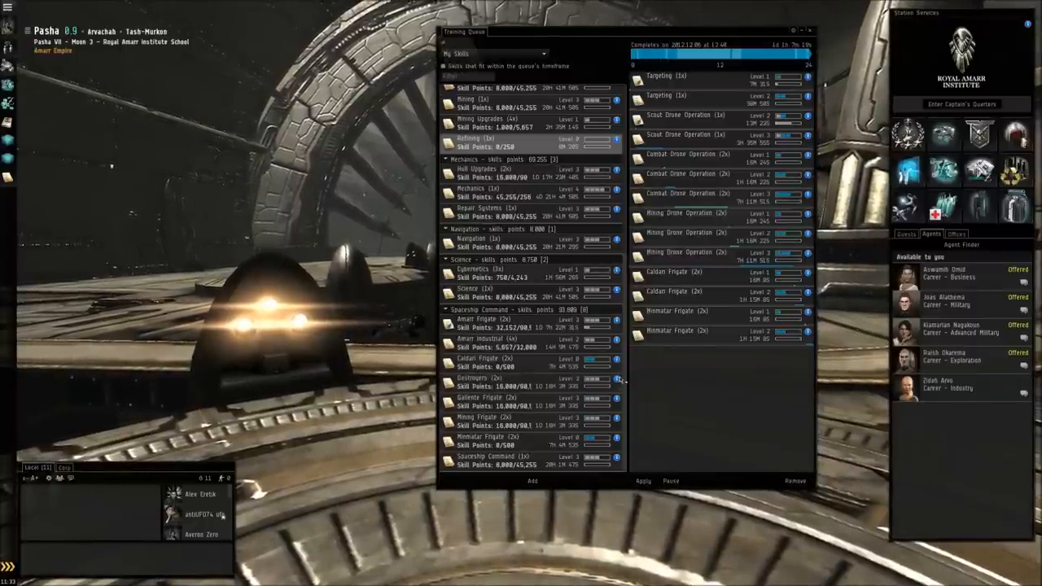
pyautogui.scroll(-3)
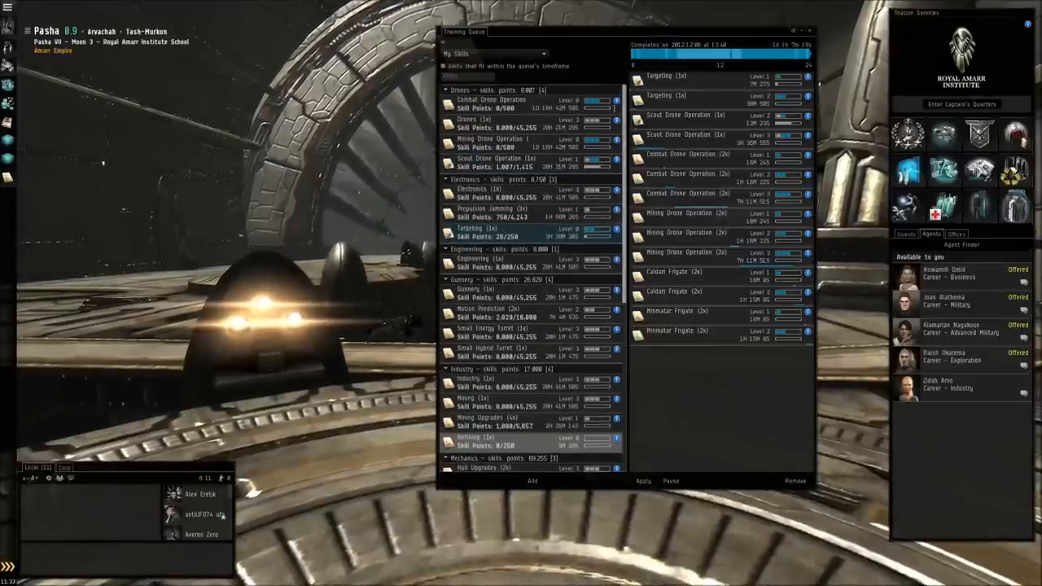
pyautogui.scroll(-3)
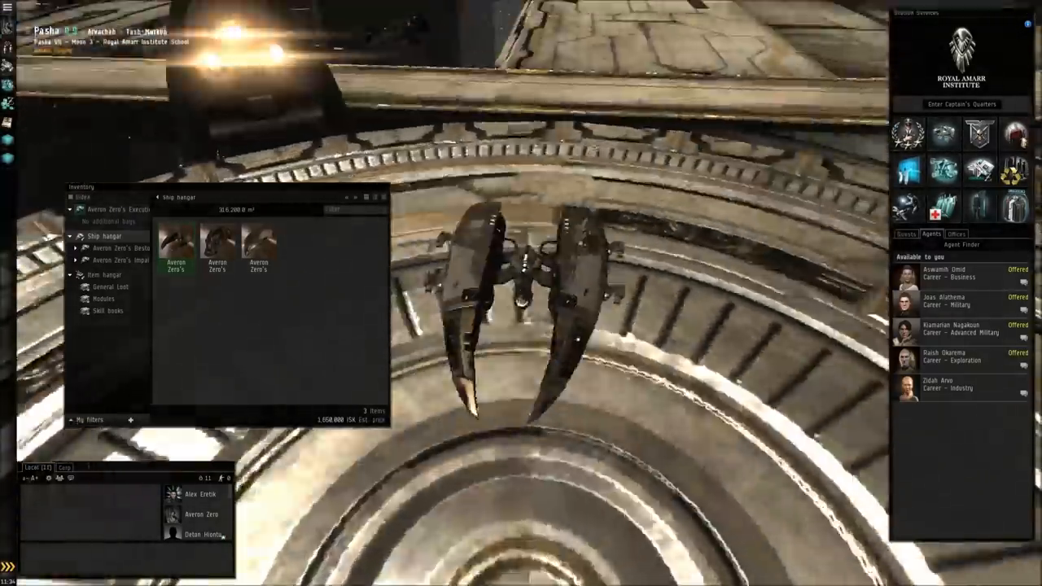
# - Board a different, larger hangar ship as the active vessel via its context menu
pyautogui.rightClick(176, 244)
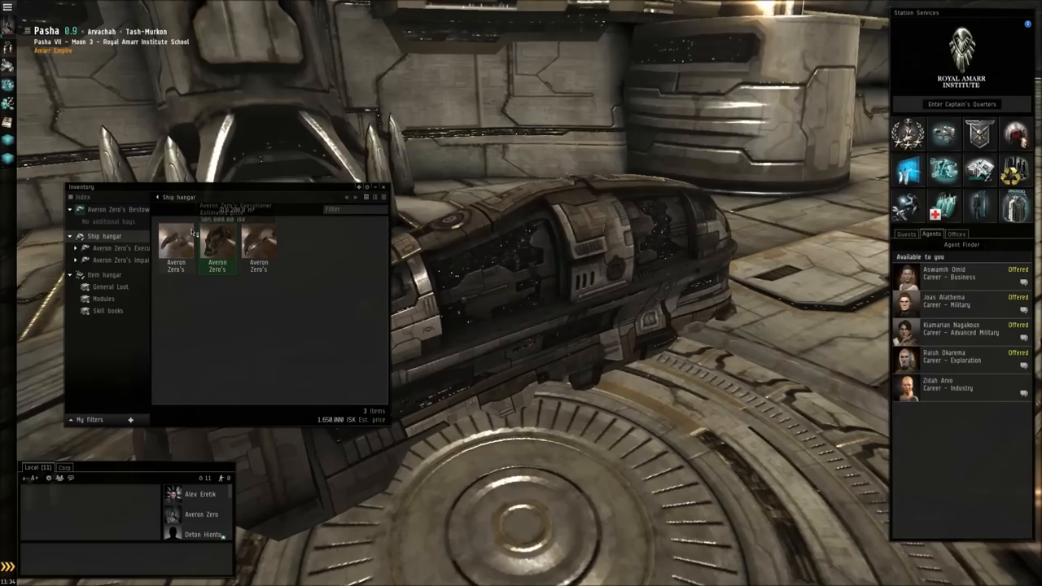
pyautogui.click(383, 187)
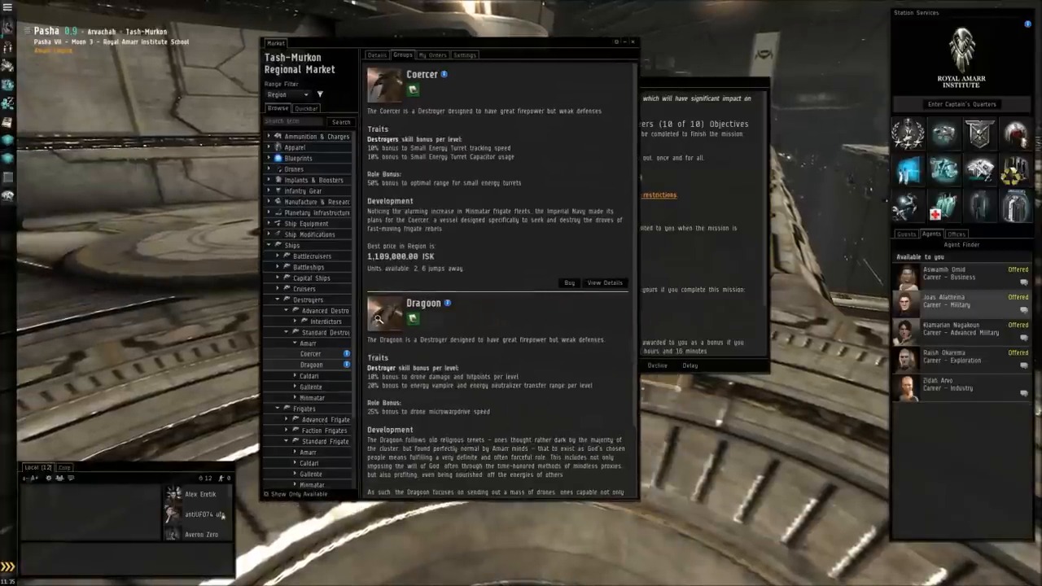
# - Browse other factions' standard destroyers in the regional market and view the Algos sell and buy orders
pyautogui.click(311, 365)
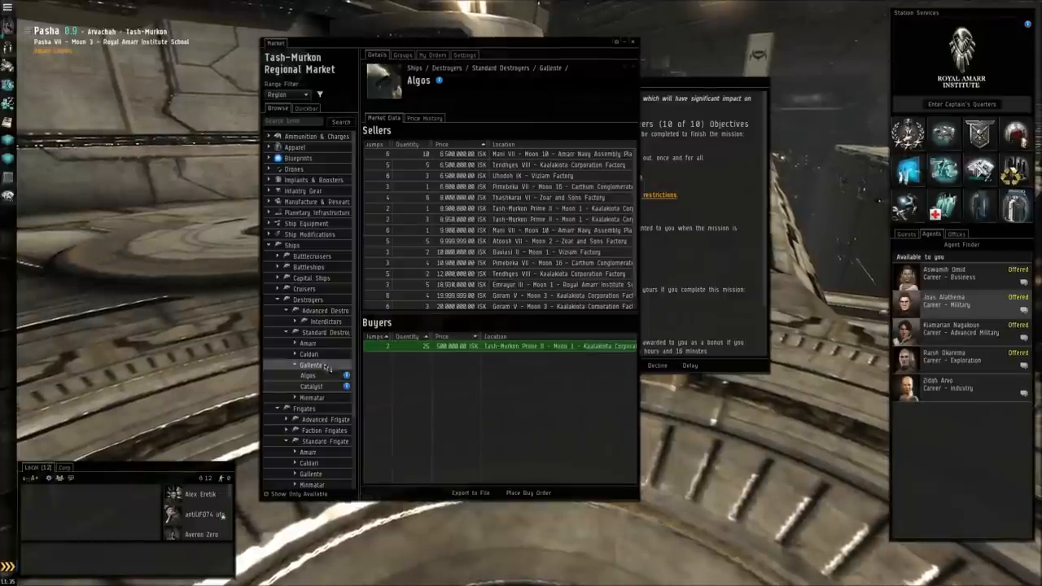
pyautogui.click(294, 364)
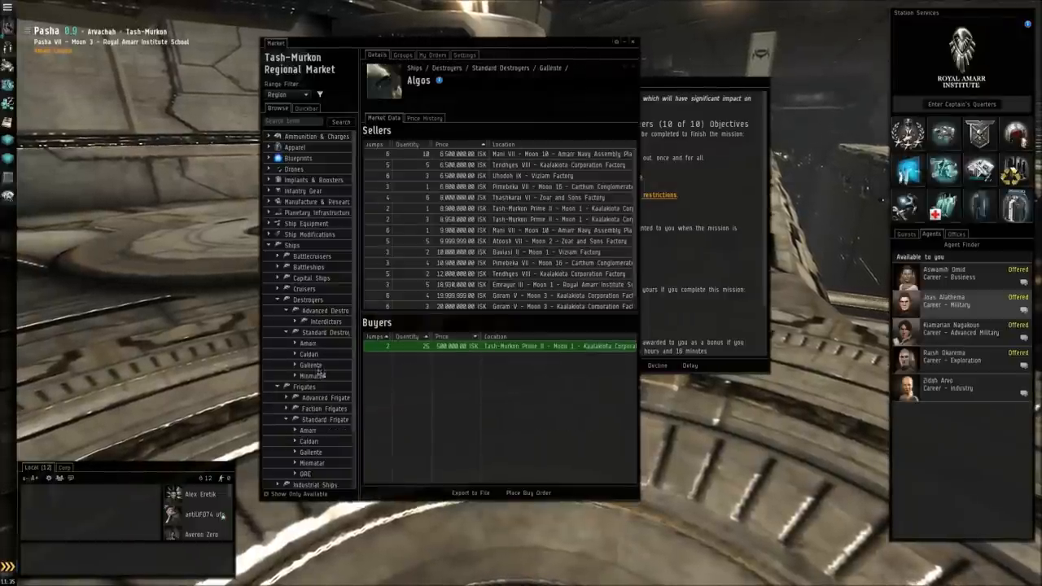
pyautogui.click(402, 55)
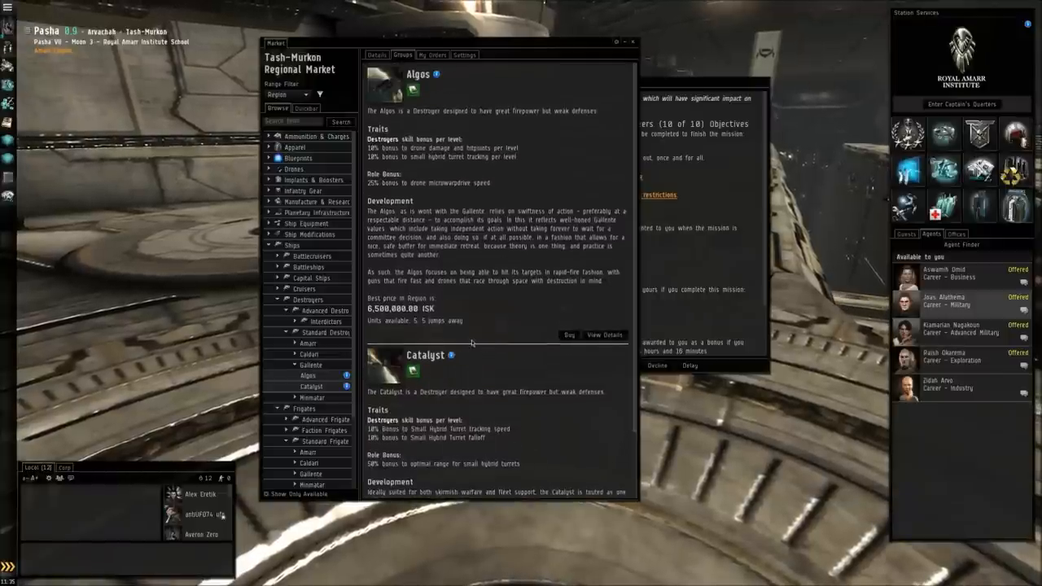
pyautogui.moveTo(417, 328)
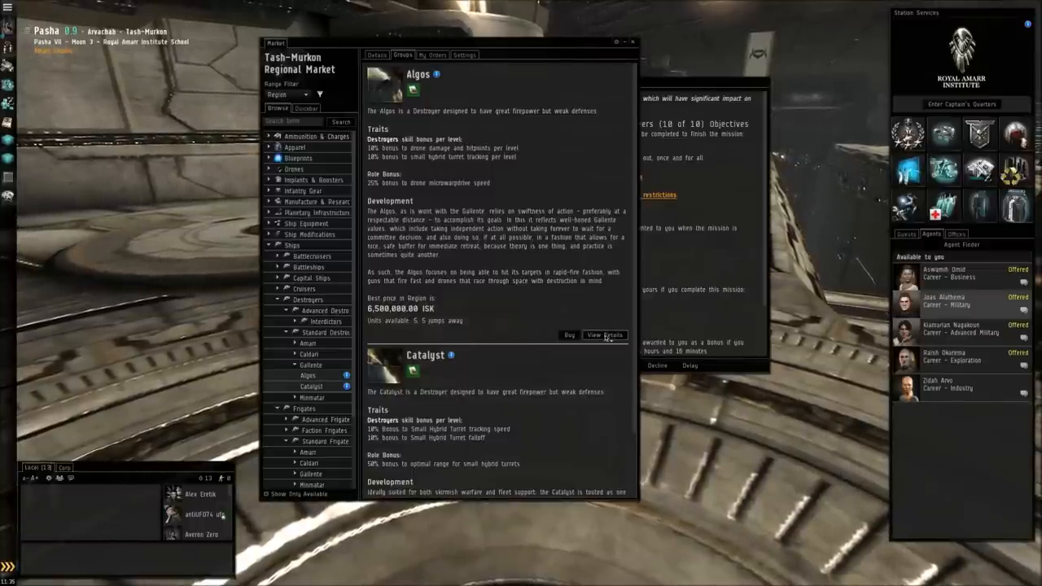
pyautogui.click(604, 335)
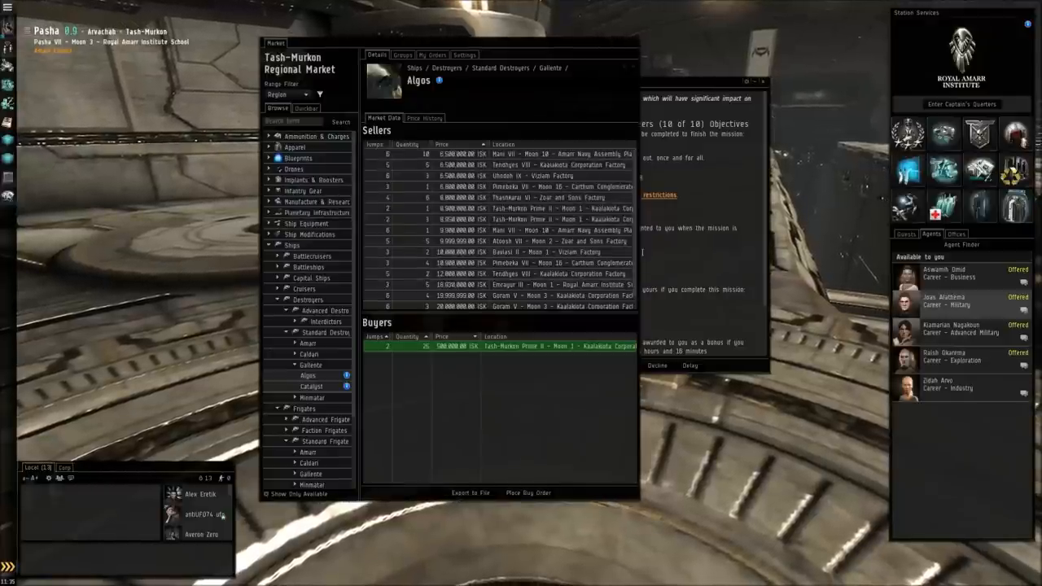
pyautogui.moveTo(520, 345)
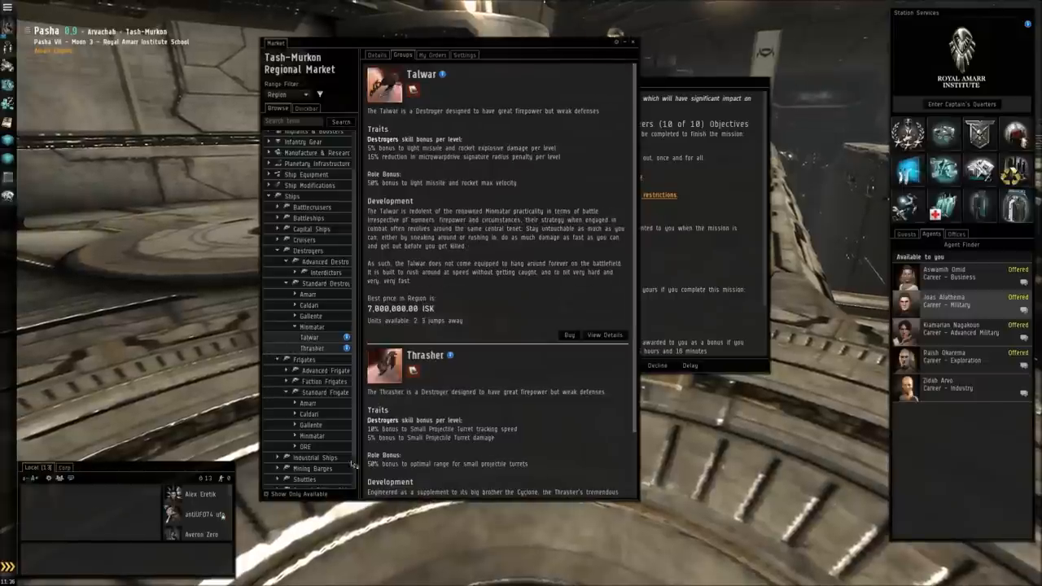
pyautogui.click(310, 434)
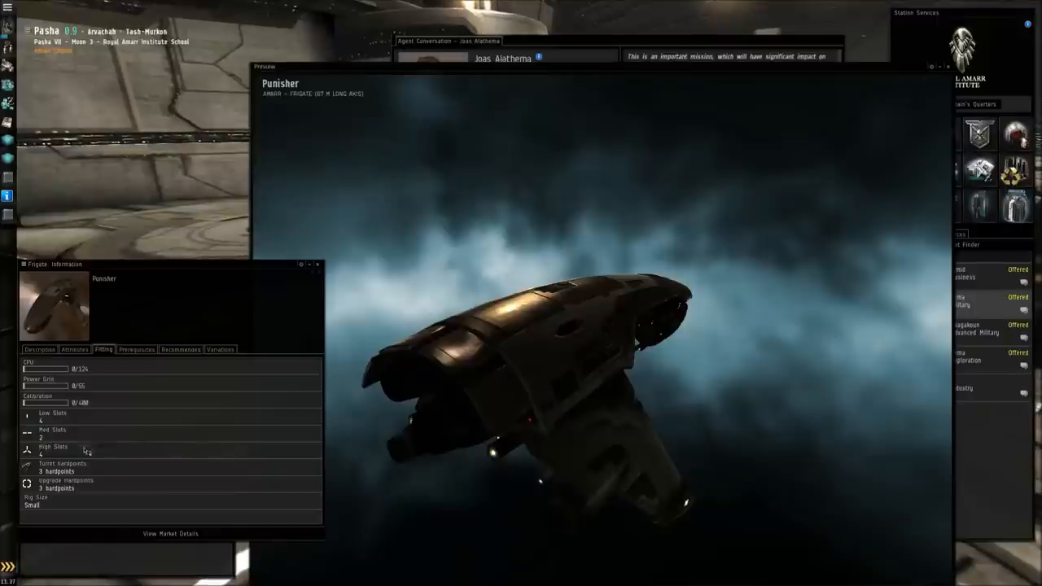
# - Close the Punisher info and preview windows, returning to the hangar view
pyautogui.click(39, 348)
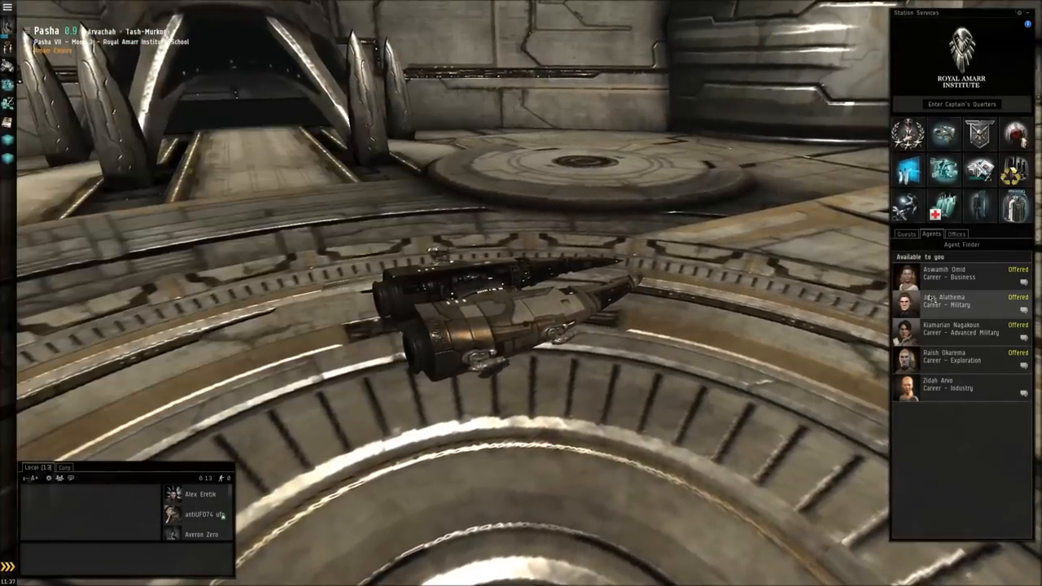
# - Start a conversation with the military agent to view Cash Flow for Capsuleers (10 of 10)
pyautogui.click(944, 301)
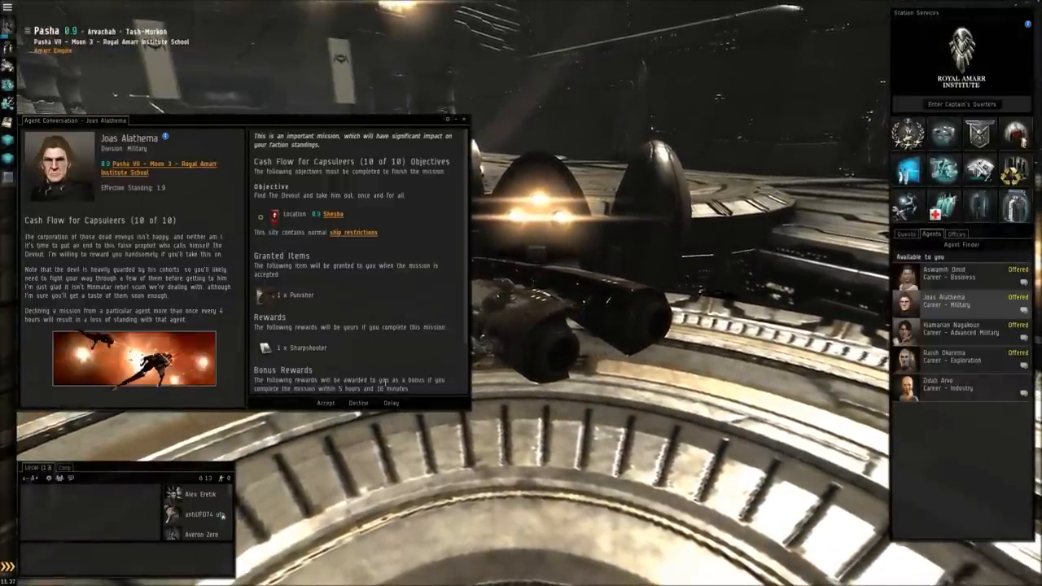
pyautogui.click(273, 295)
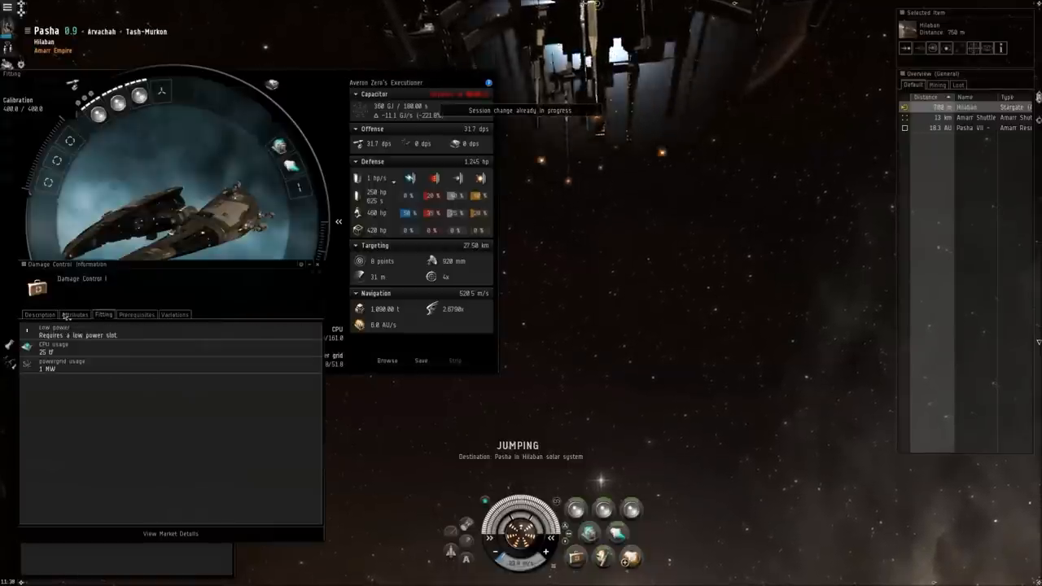
# - Warp toward the Shesha stargate from the Hilaban overview
pyautogui.click(39, 316)
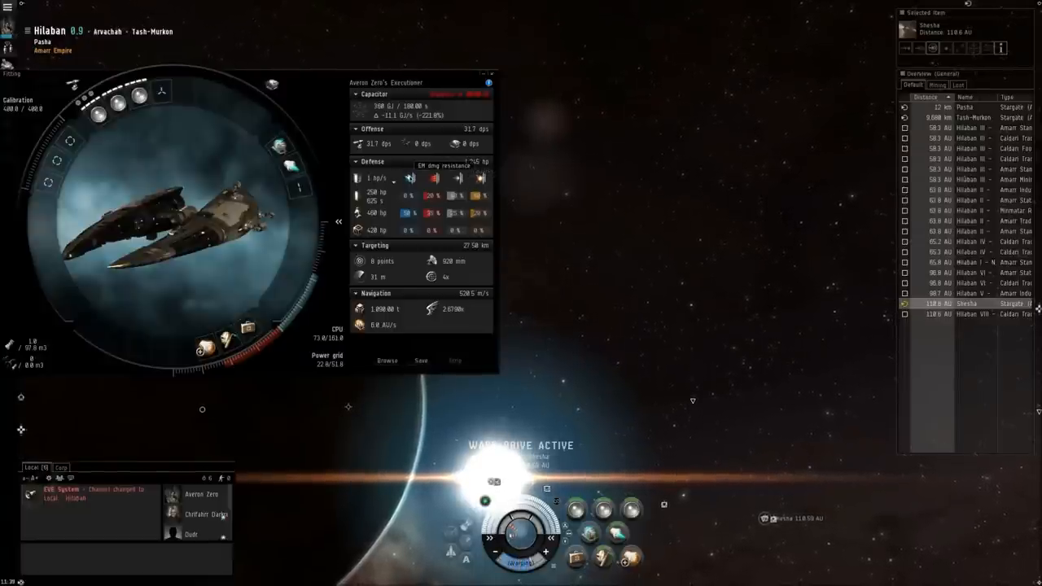
pyautogui.moveTo(446, 188)
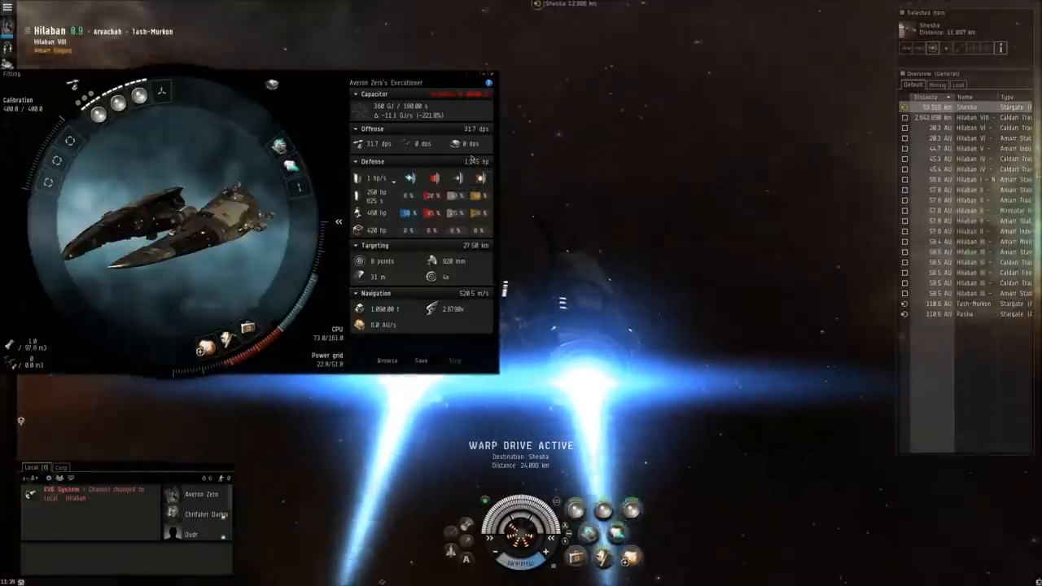
pyautogui.moveTo(436, 177)
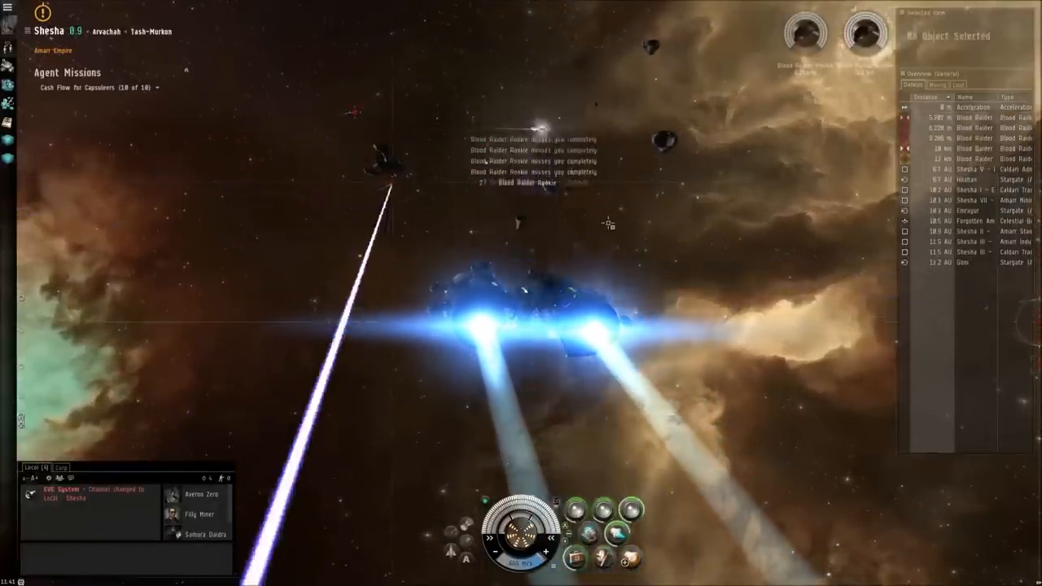
# - Bring up the Cash Flow for Capsuleers (10 of 10) mission briefing from the Journal's Agent Missions
pyautogui.click(968, 148)
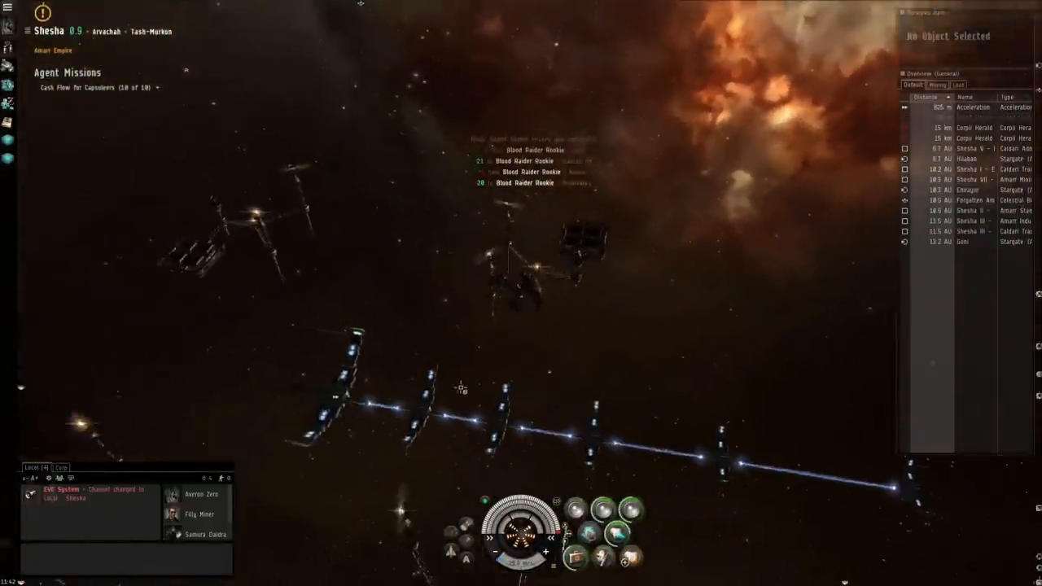
pyautogui.click(973, 108)
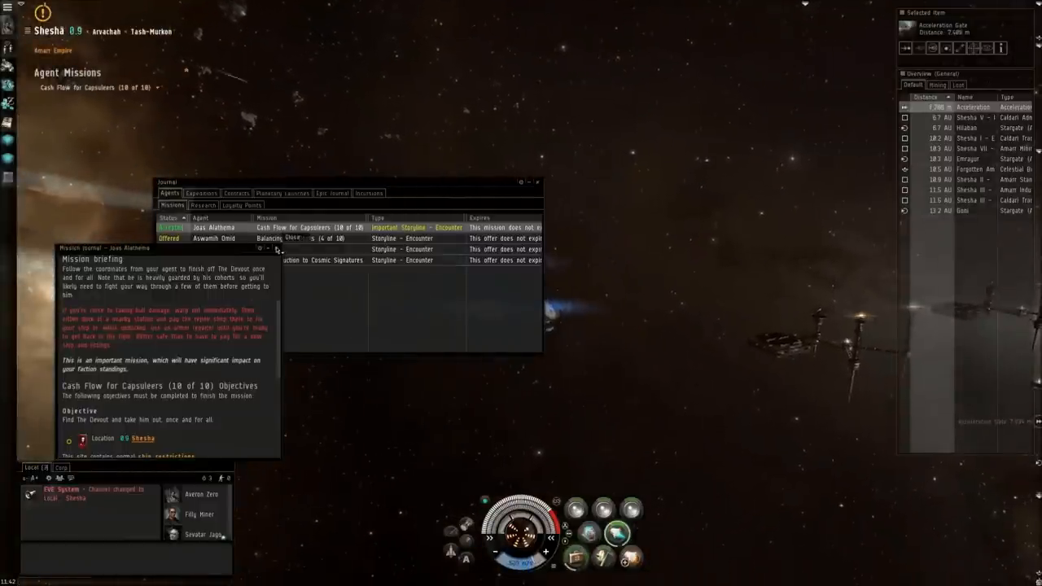
# - Put the journal away and warp toward the mission location in Shesha
pyautogui.click(277, 247)
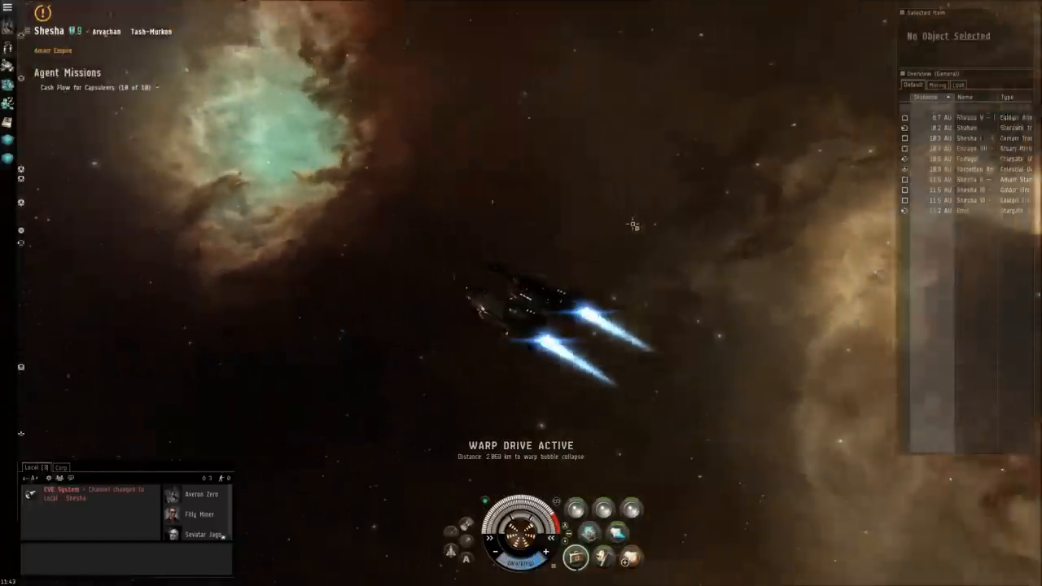
# - Warp to the deadspace site and wait for the ship computer's target report
pyautogui.click(576, 554)
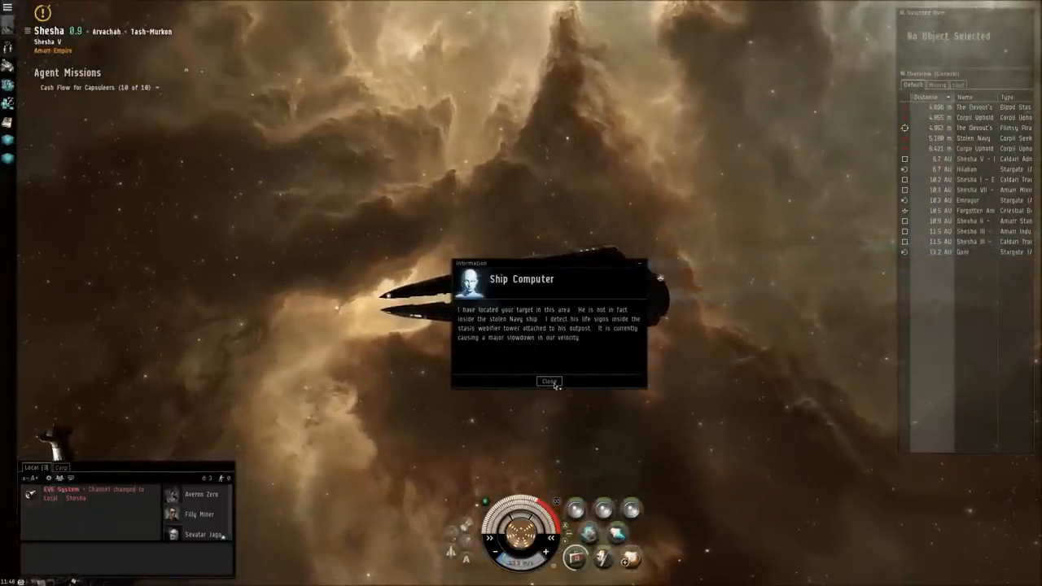
# - Dismiss the ship computer message and engage the Cargo Uploader with laser turrets
pyautogui.click(548, 381)
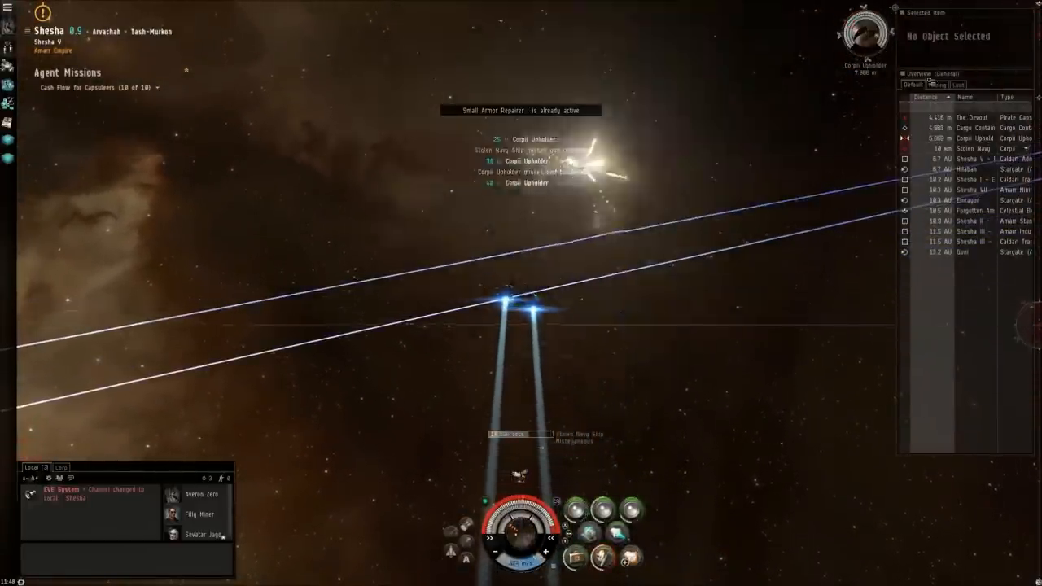
# - Lock additional overview targets while the lasers keep cycling on the Cargo Uploader
pyautogui.click(971, 108)
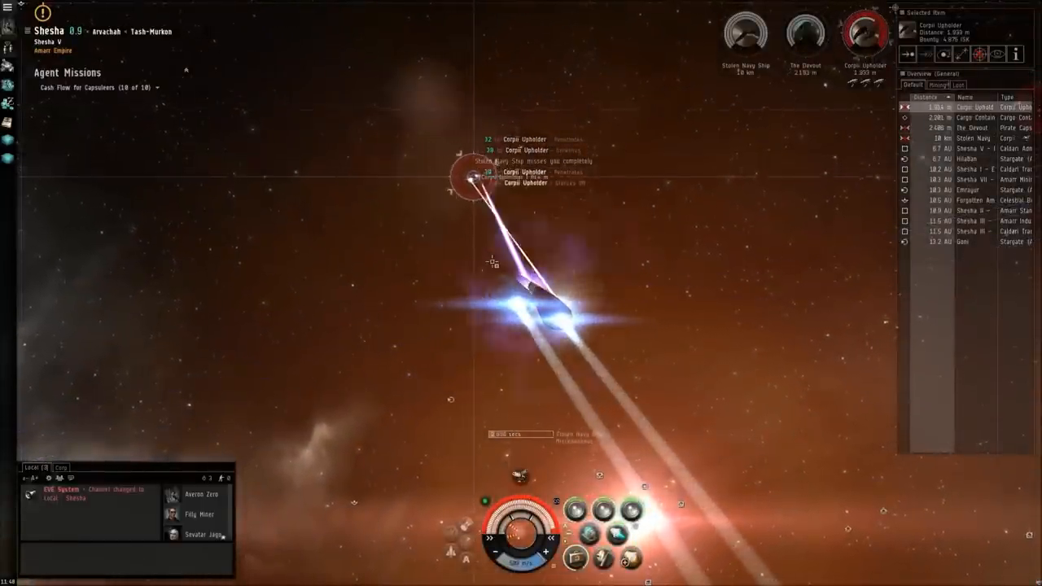
pyautogui.click(968, 127)
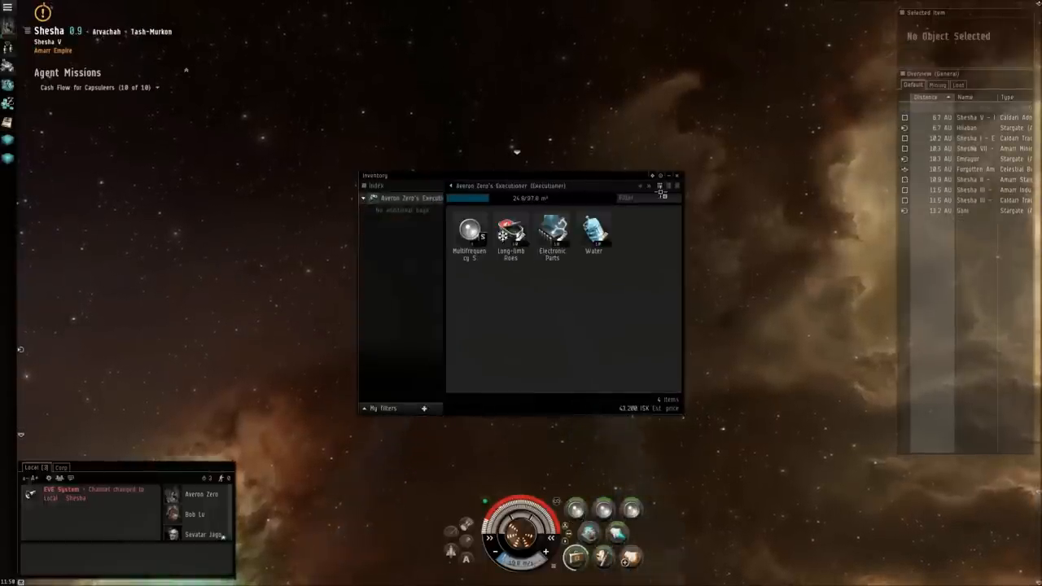
# - Show the info window for the Long-limb Roes stored in the ship's cargo
pyautogui.click(511, 234)
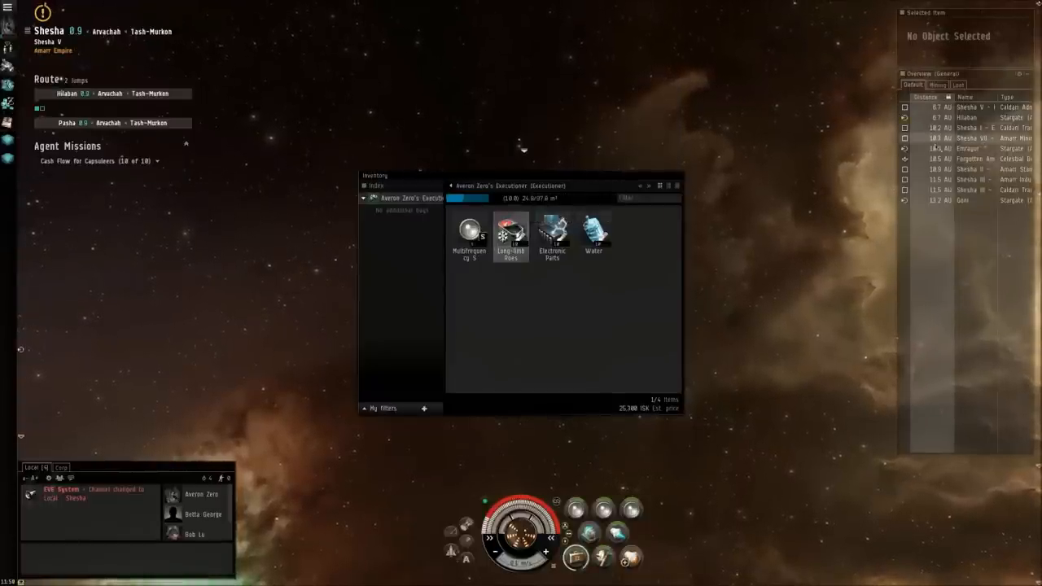
pyautogui.click(966, 118)
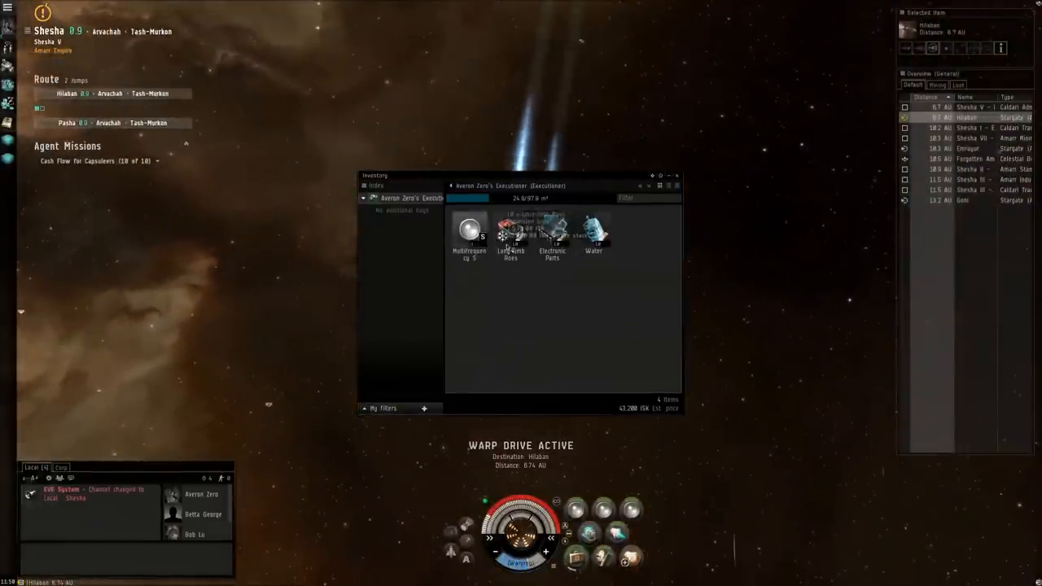
pyautogui.doubleClick(511, 236)
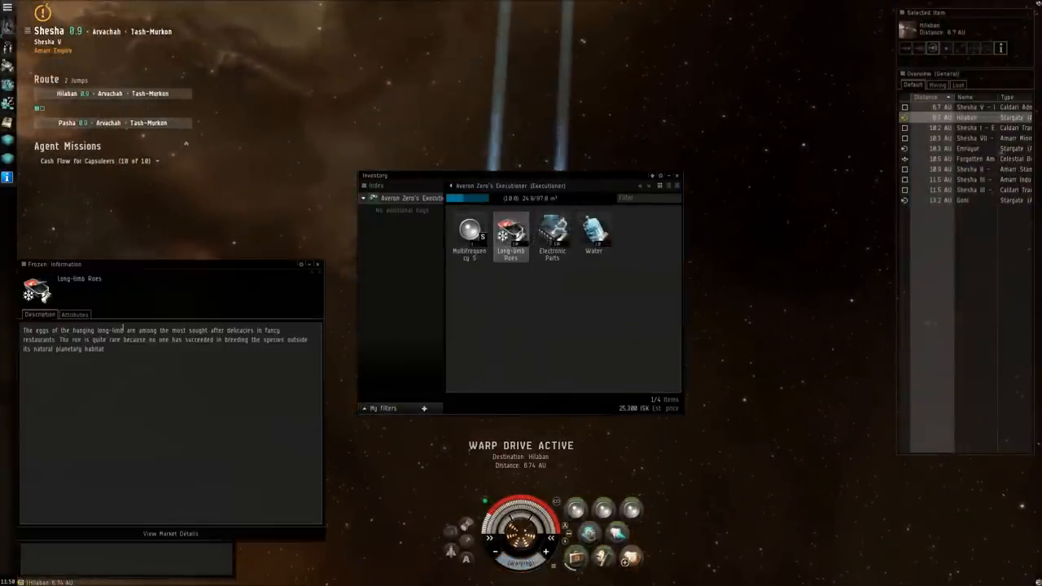
pyautogui.click(74, 314)
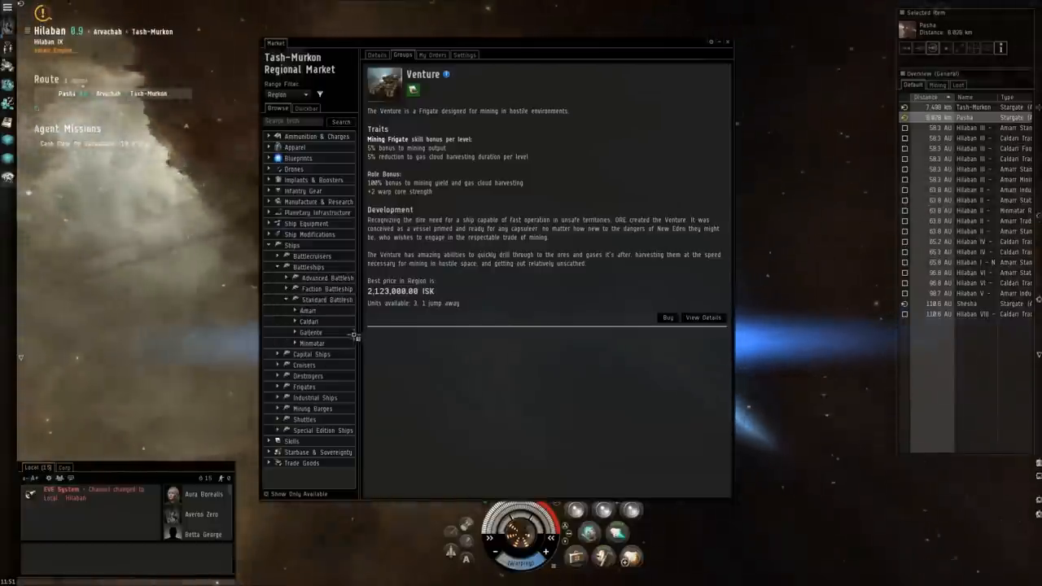
# - Bring up the Typhoon battleship's information sheet with its Minmatar bonuses
pyautogui.click(311, 374)
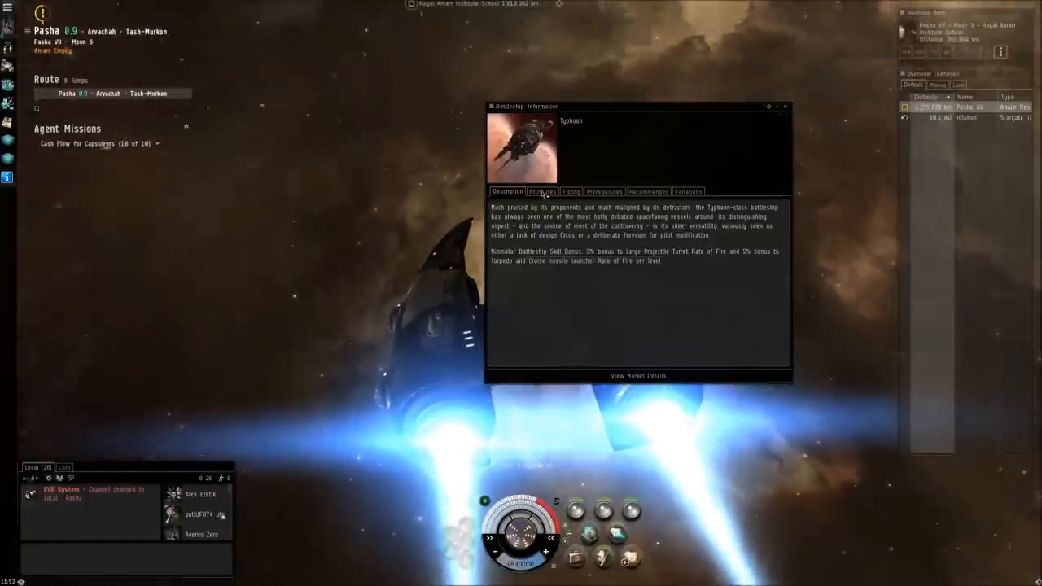
pyautogui.click(542, 192)
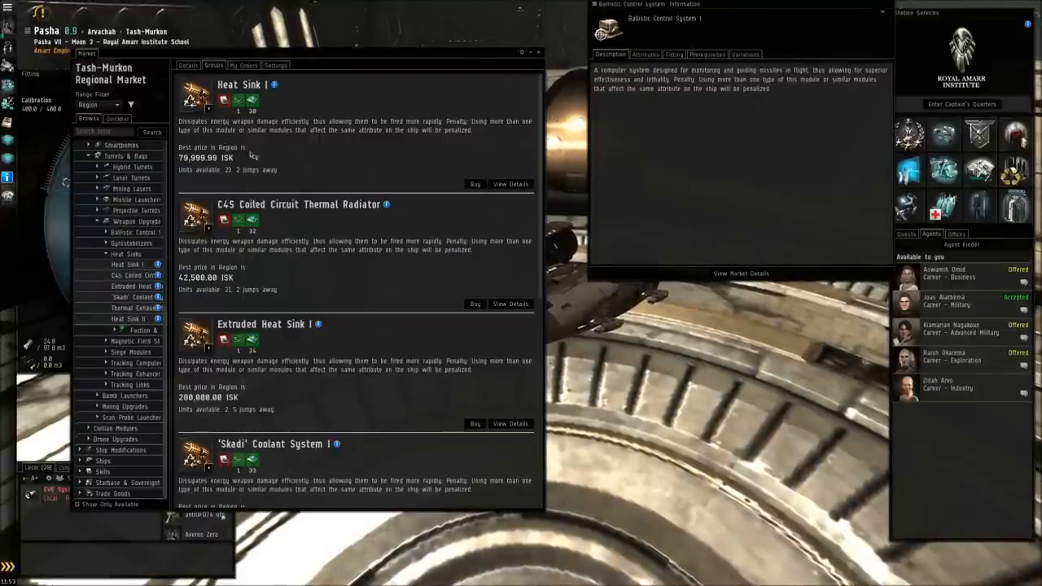
# - Compare Heat Sink I and Magnetic Field Stabilizer I info, then reach the Cash Flow for Capsuleers agent conversation
pyautogui.click(239, 85)
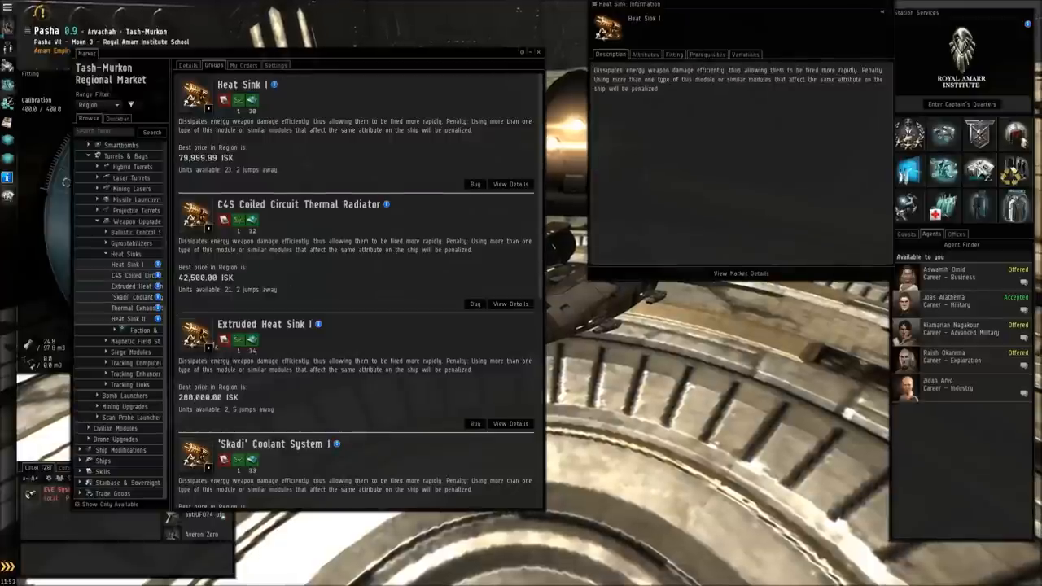
pyautogui.click(137, 264)
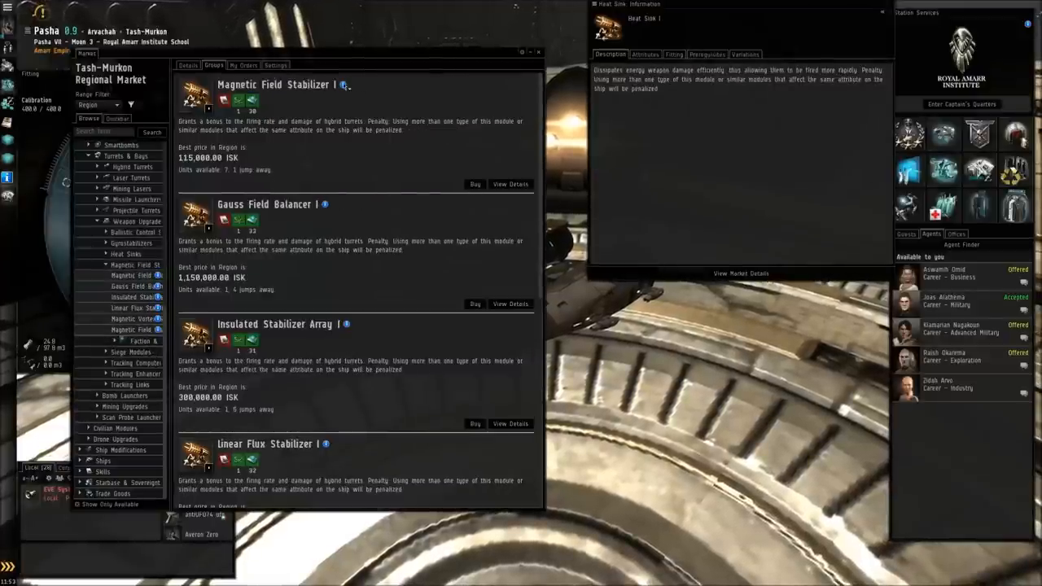
pyautogui.click(341, 85)
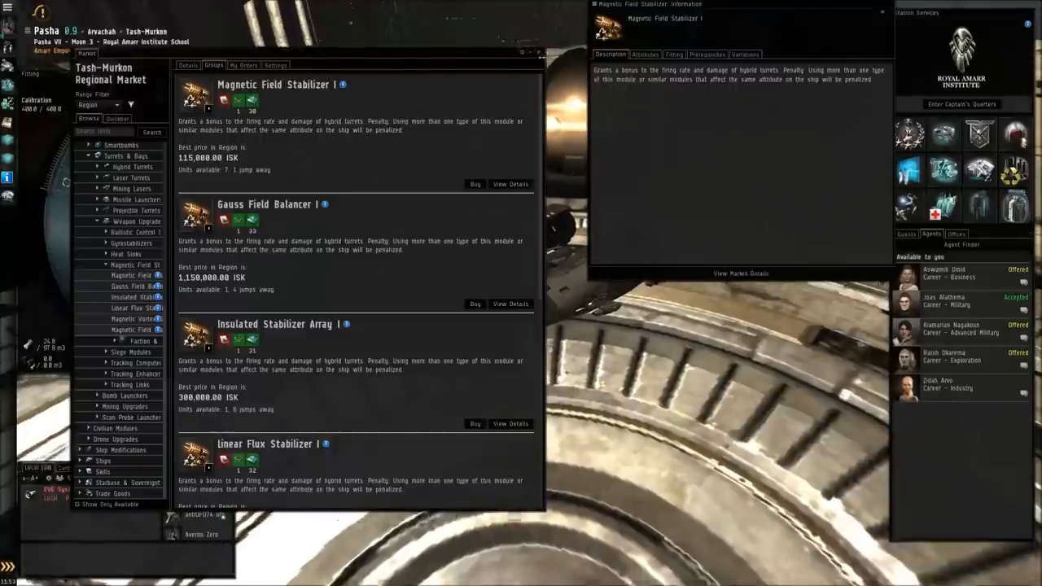
pyautogui.click(882, 12)
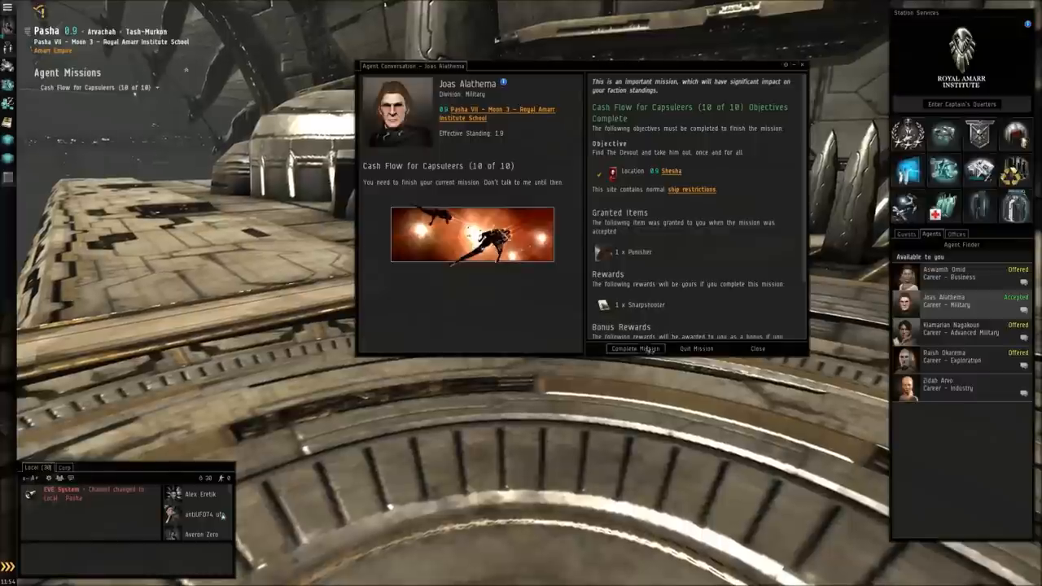
# - Complete the Cash Flow for Capsuleers mission and close the agent conversation
pyautogui.click(635, 349)
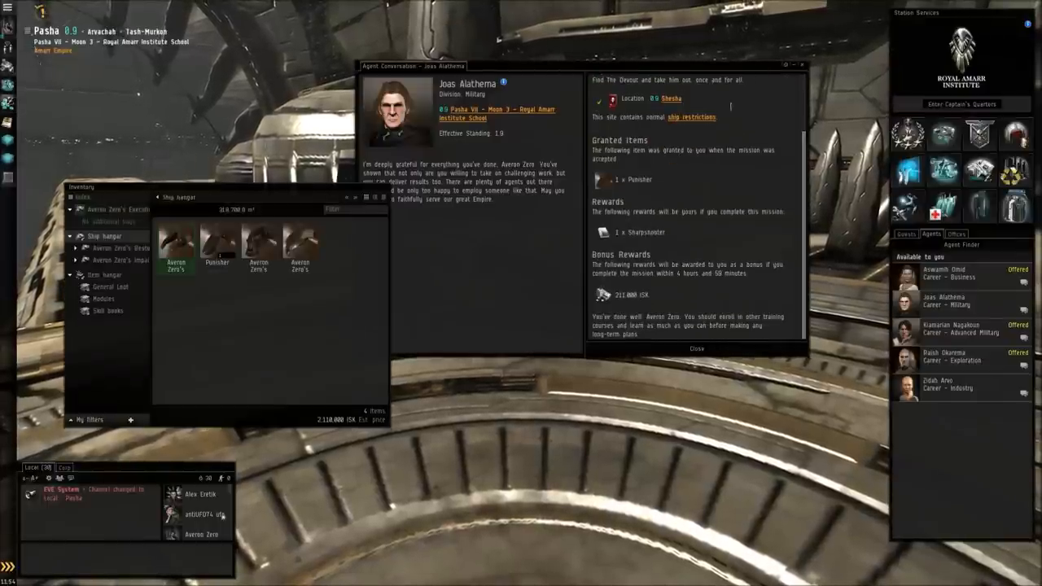
pyautogui.click(697, 348)
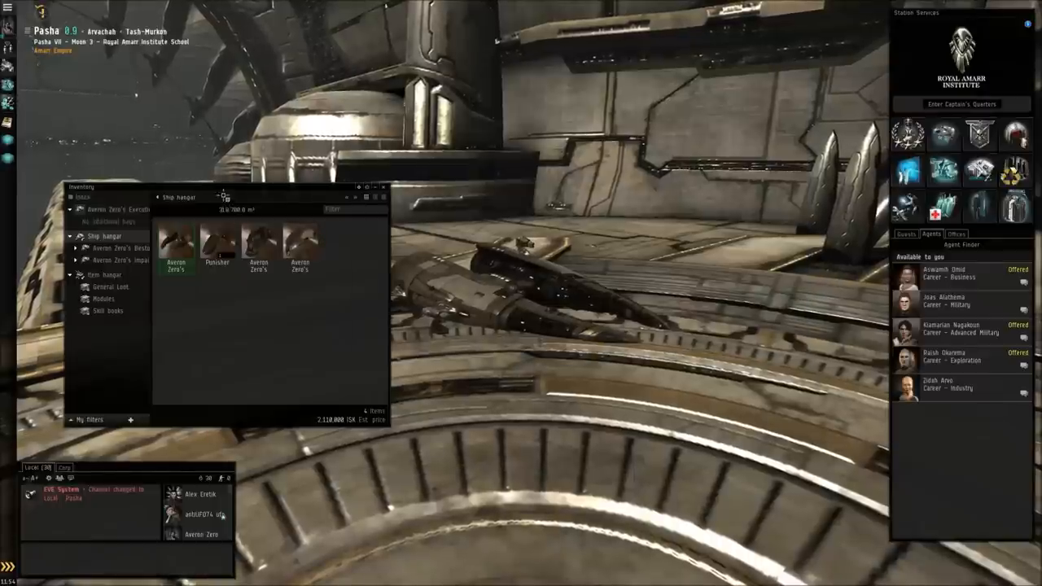
# - Make the Punisher the active ship and bring up its fitting window
pyautogui.rightClick(218, 241)
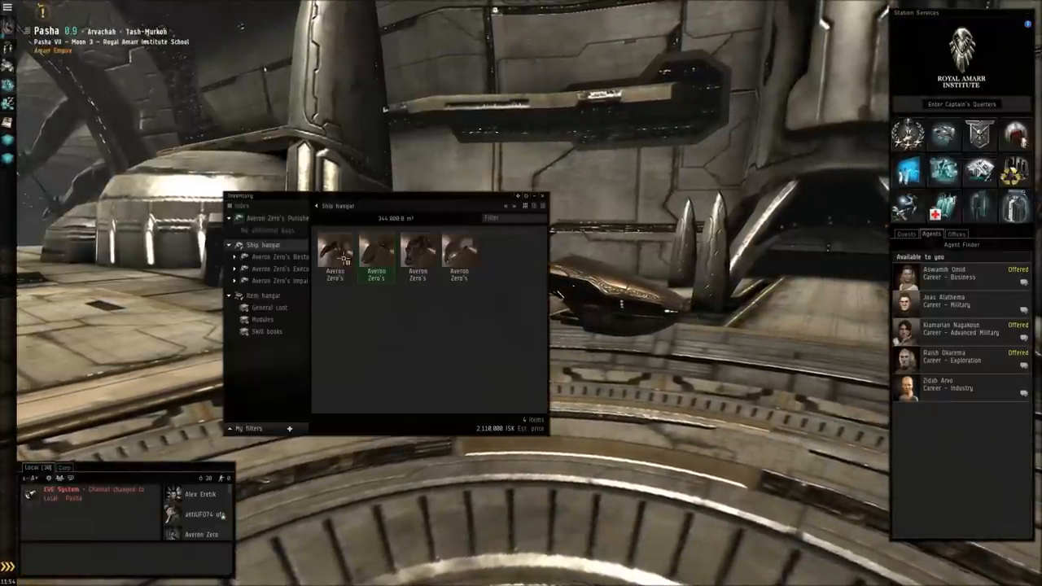
pyautogui.rightClick(335, 254)
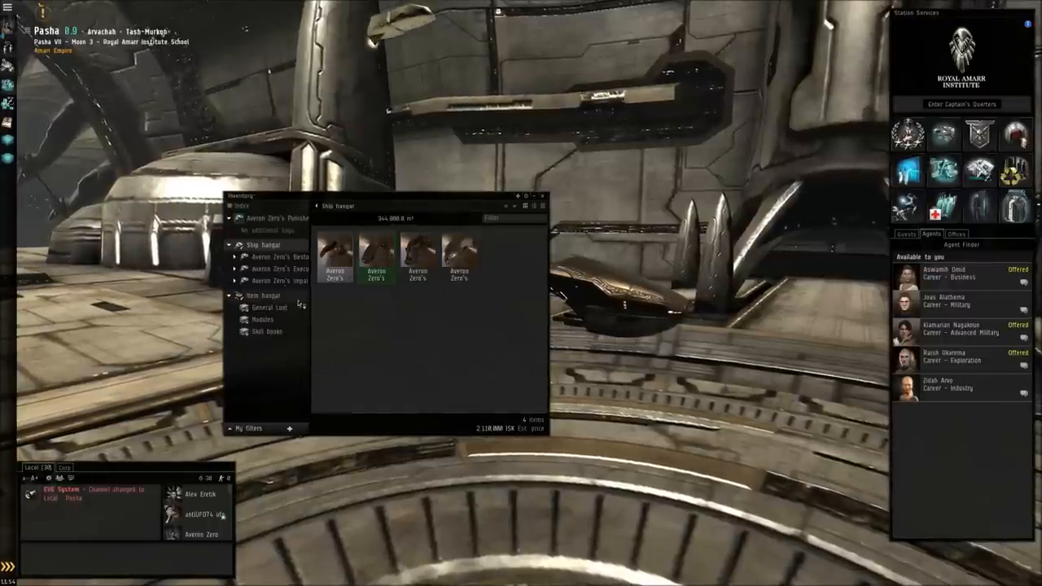
pyautogui.click(265, 294)
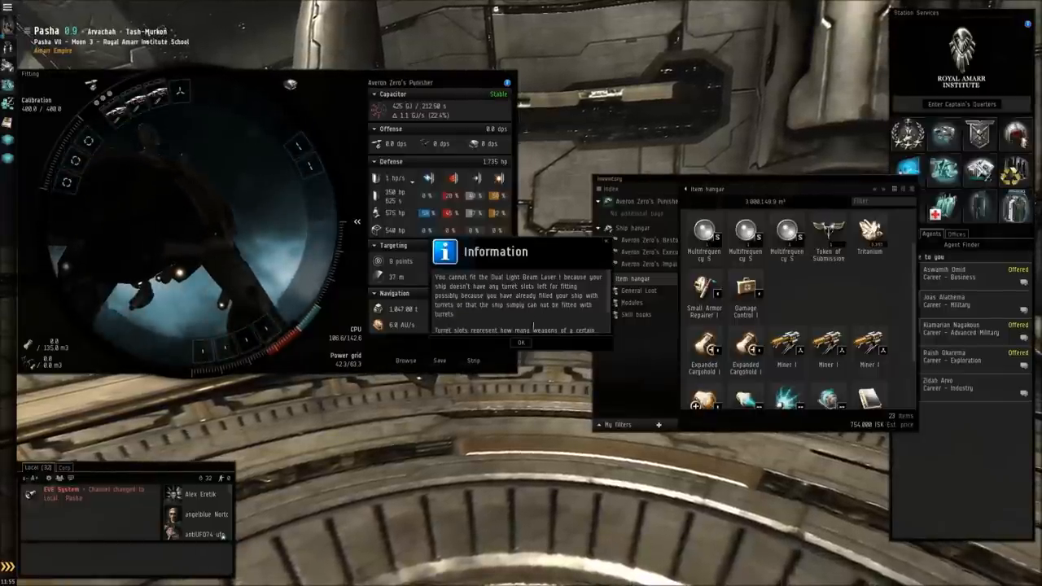
# - Dismiss the laser refusal notice and fit hangar modules such as armor repairer and damage control onto the Punisher
pyautogui.click(521, 342)
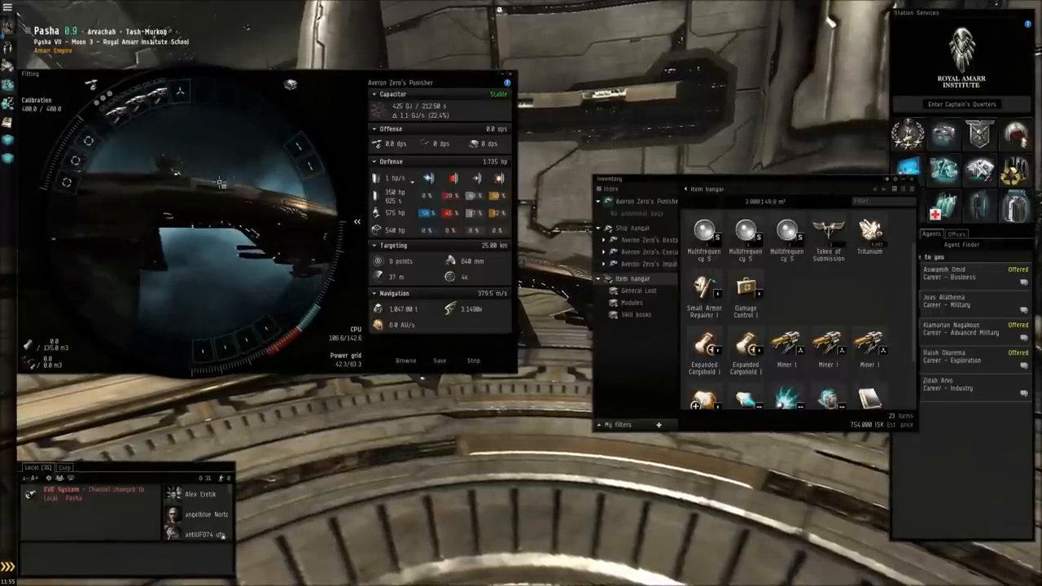
pyautogui.rightClick(703, 293)
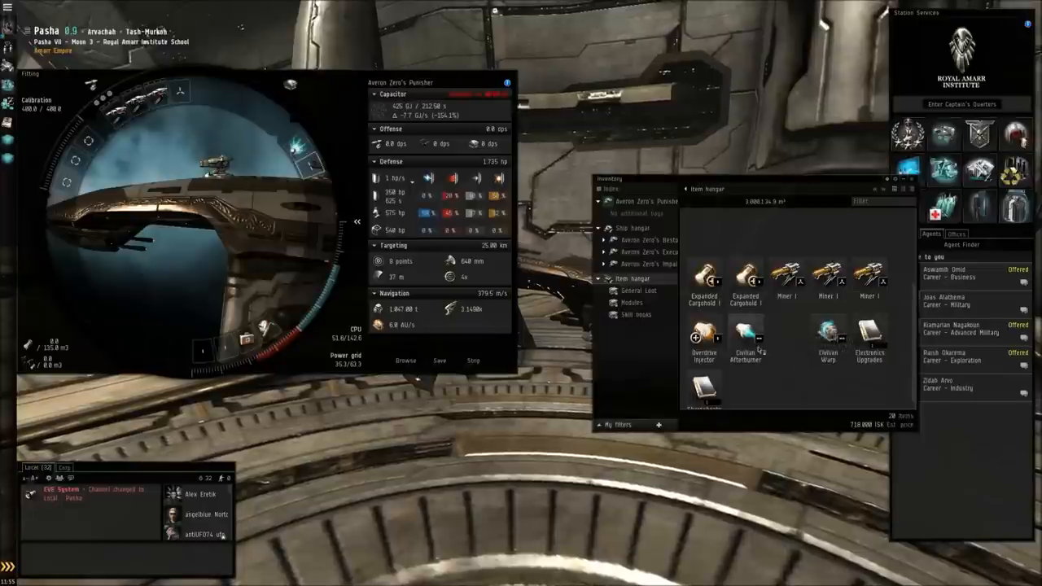
pyautogui.click(745, 334)
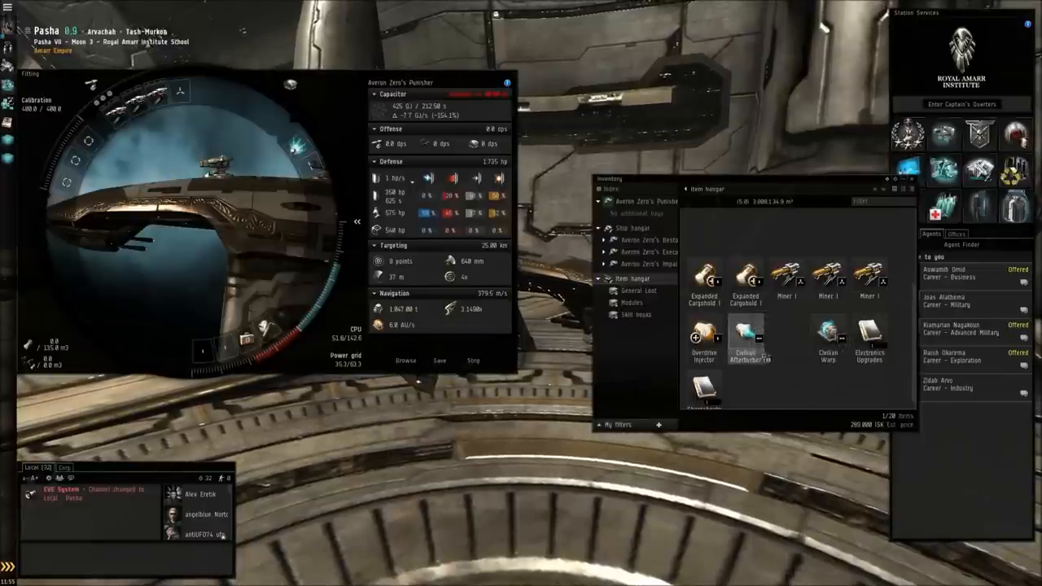
pyautogui.rightClick(745, 337)
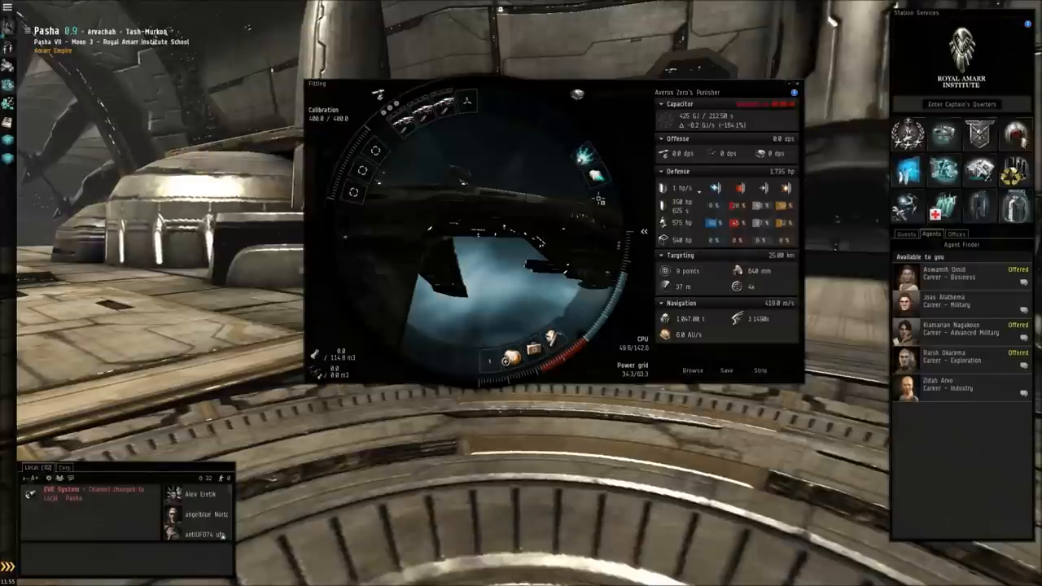
pyautogui.moveTo(941, 169)
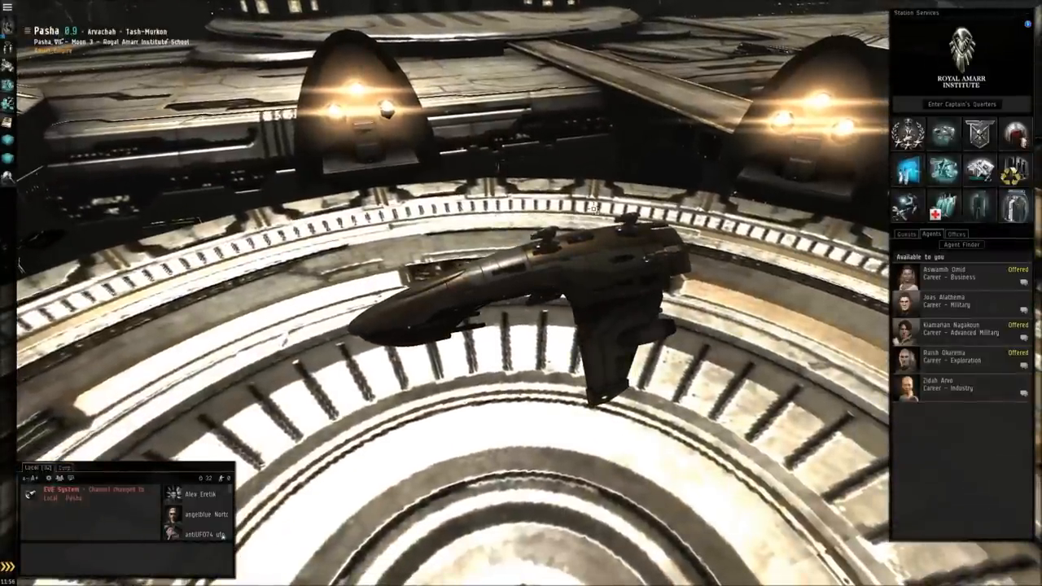
# - Page through the Amarr Empire agent list and show the station item hangar alongside it
pyautogui.click(960, 244)
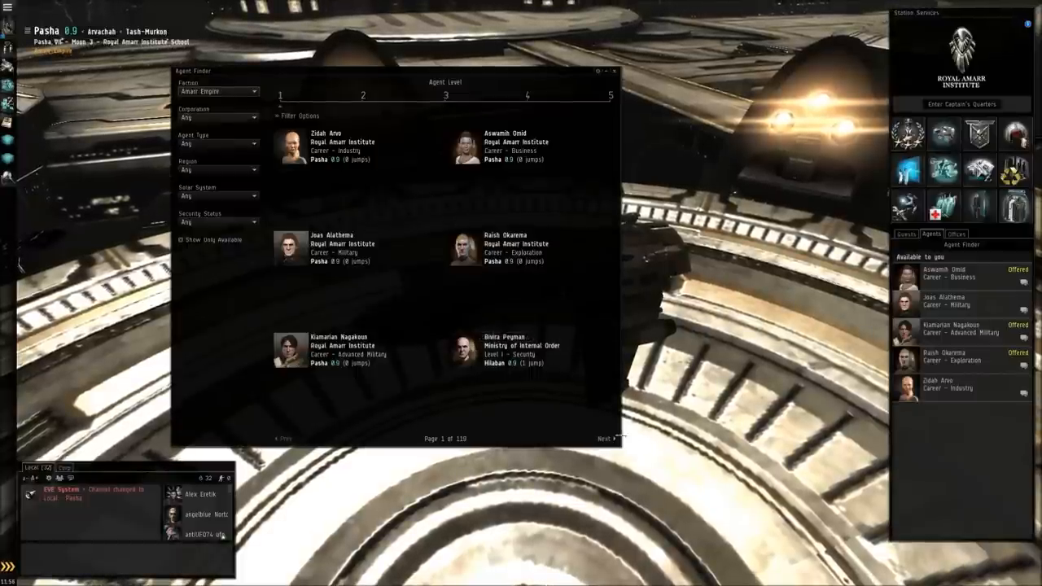
pyautogui.click(604, 440)
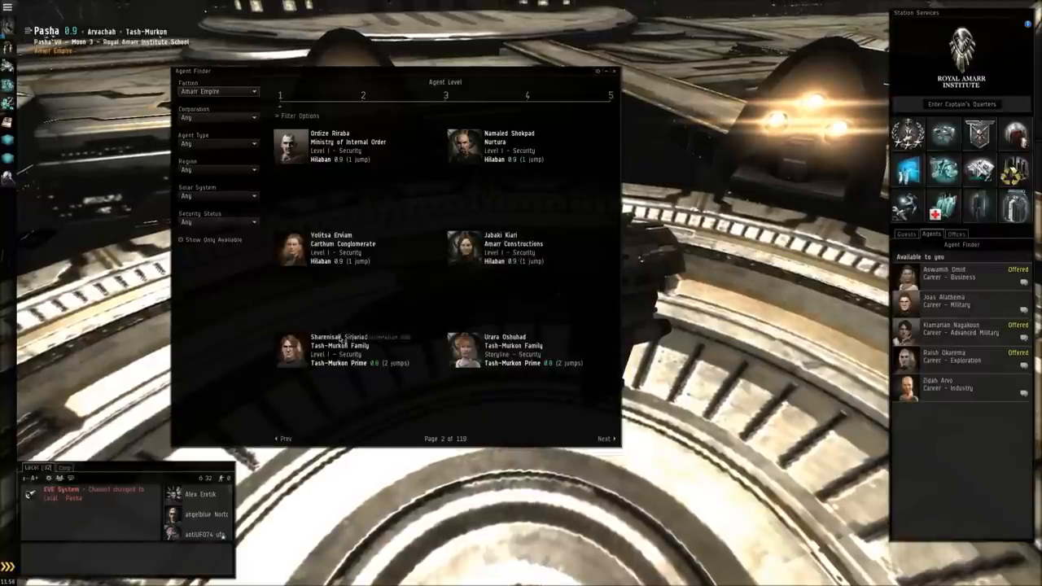
pyautogui.click(285, 438)
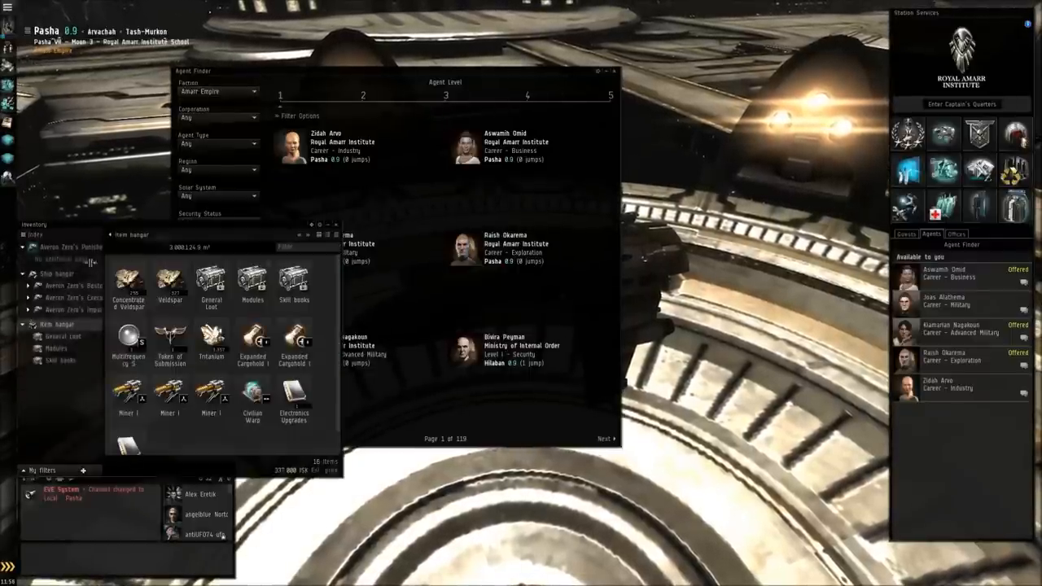
# - Switch between ship hangar and item hangar contents, then bring up actions for a stored item
pyautogui.click(56, 274)
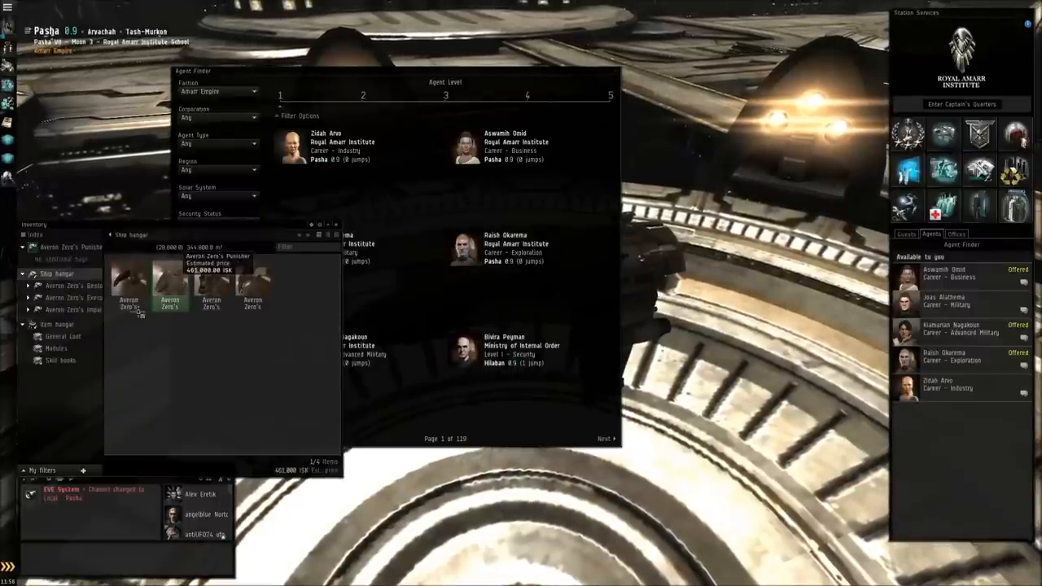
pyautogui.click(58, 324)
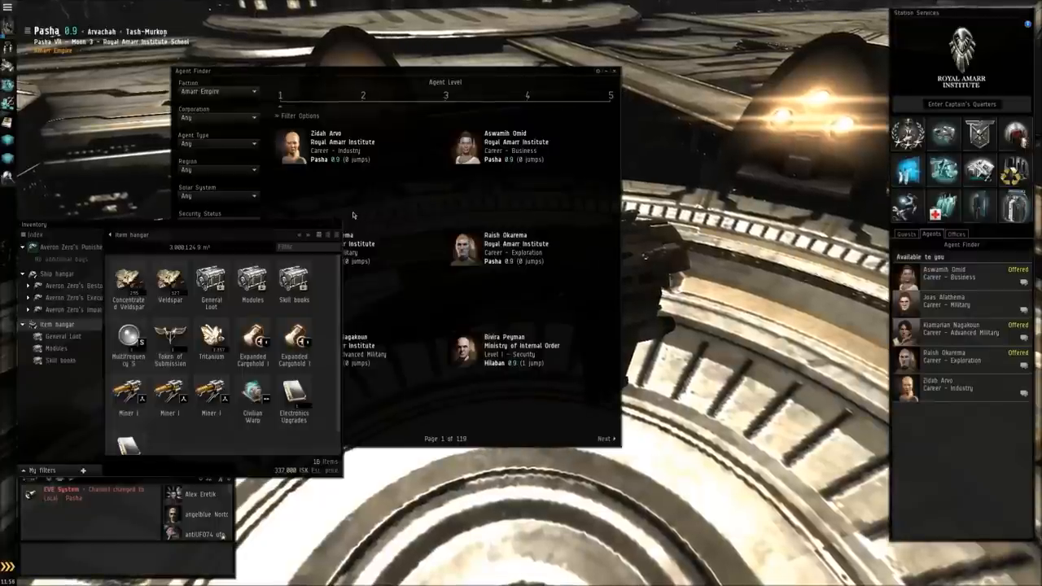
pyautogui.click(252, 280)
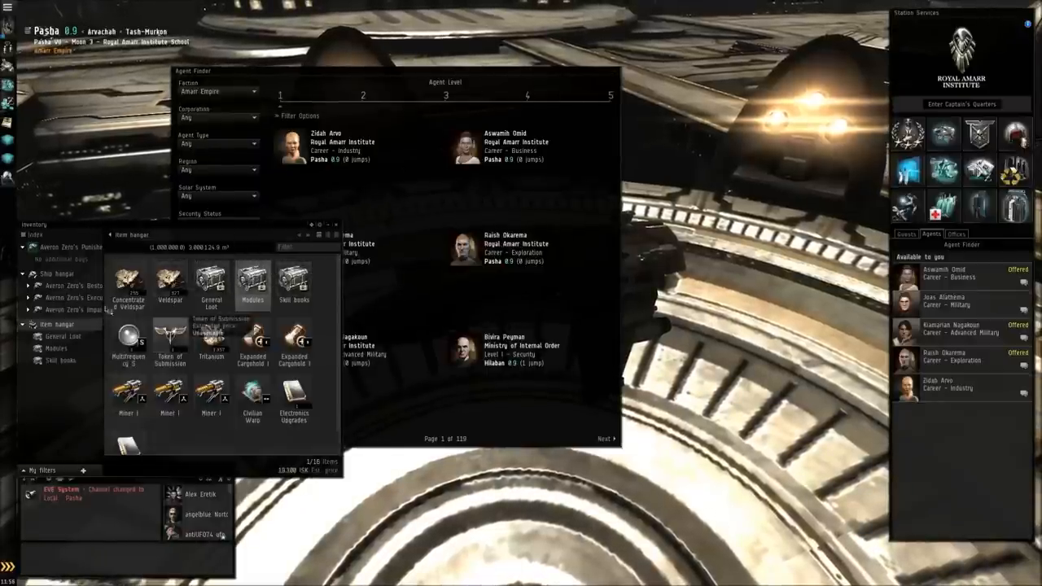
pyautogui.click(57, 274)
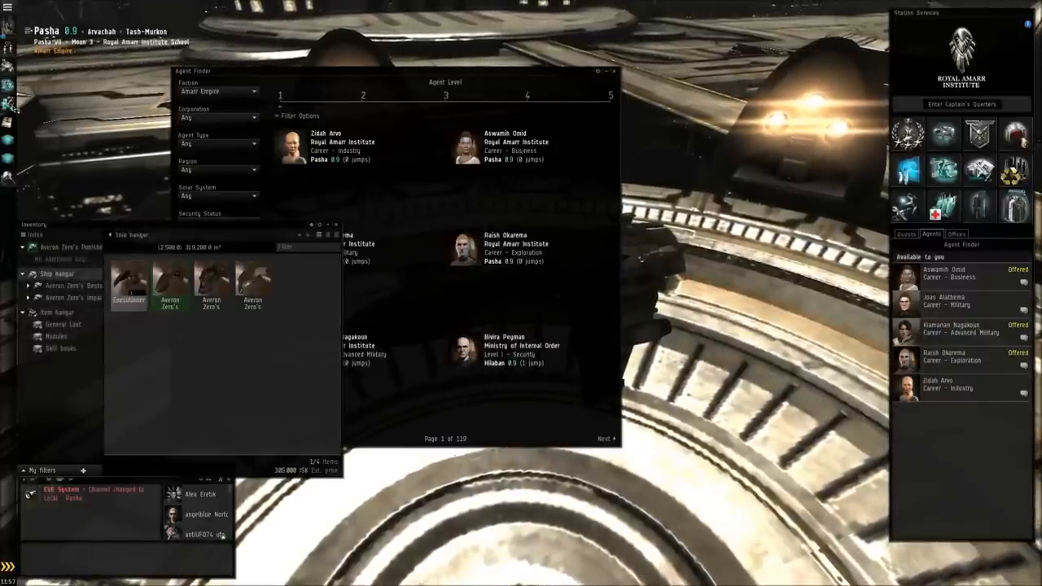
pyautogui.rightClick(129, 280)
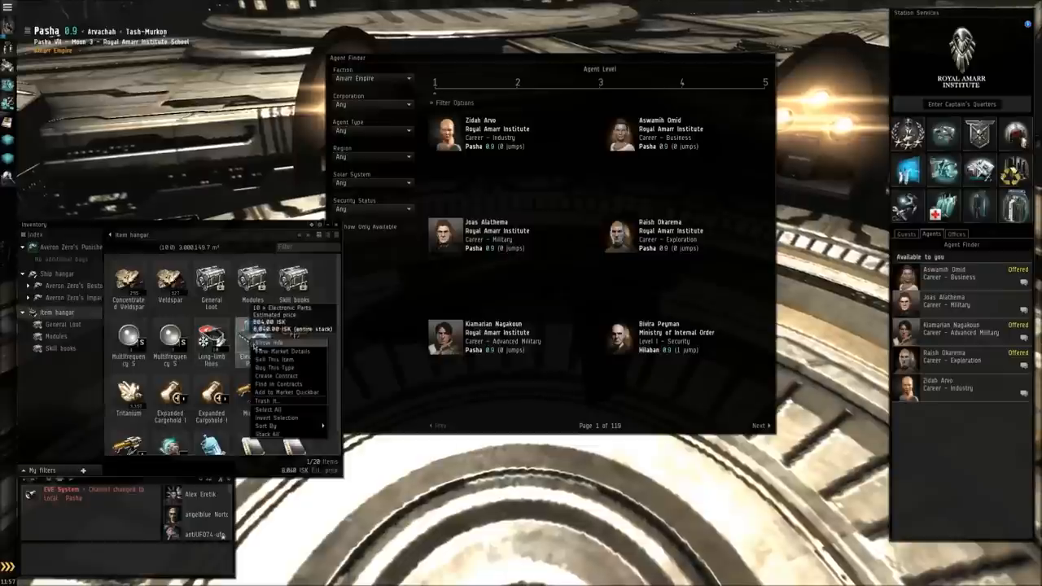
# - View the Tash-Murkon market sell and buy orders for Long-limb Roes, leaving a route plotted
pyautogui.click(273, 359)
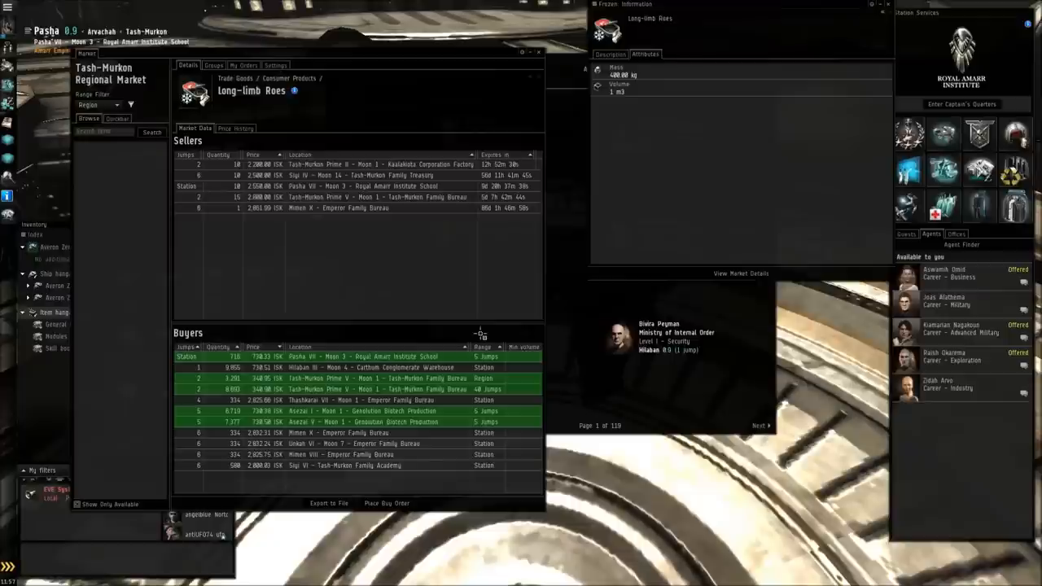
pyautogui.click(87, 117)
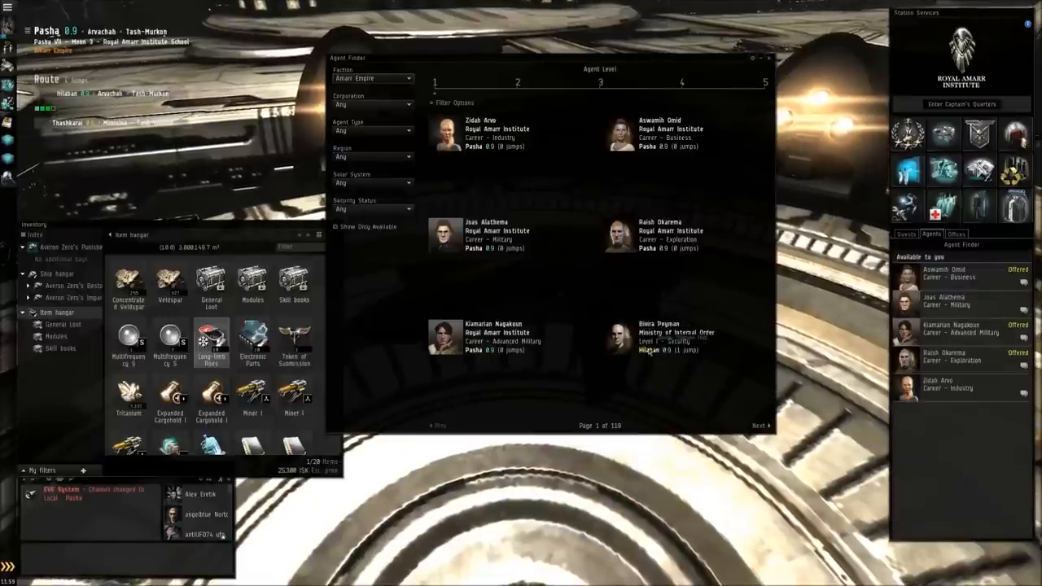
# - Close the Agent Finder and Inventory and bring up Averon Zero's trained skills
pyautogui.click(658, 335)
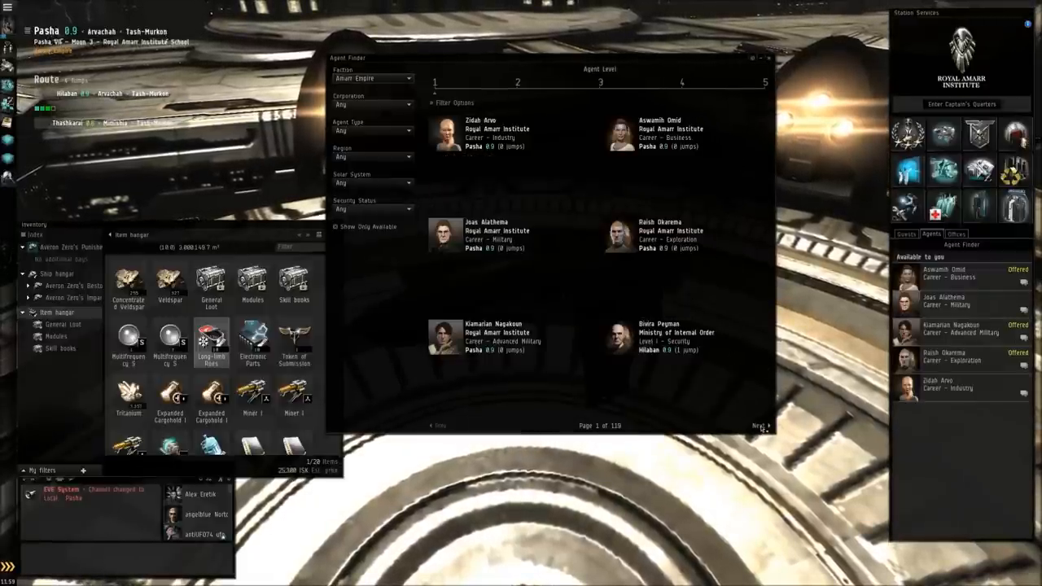
pyautogui.click(759, 425)
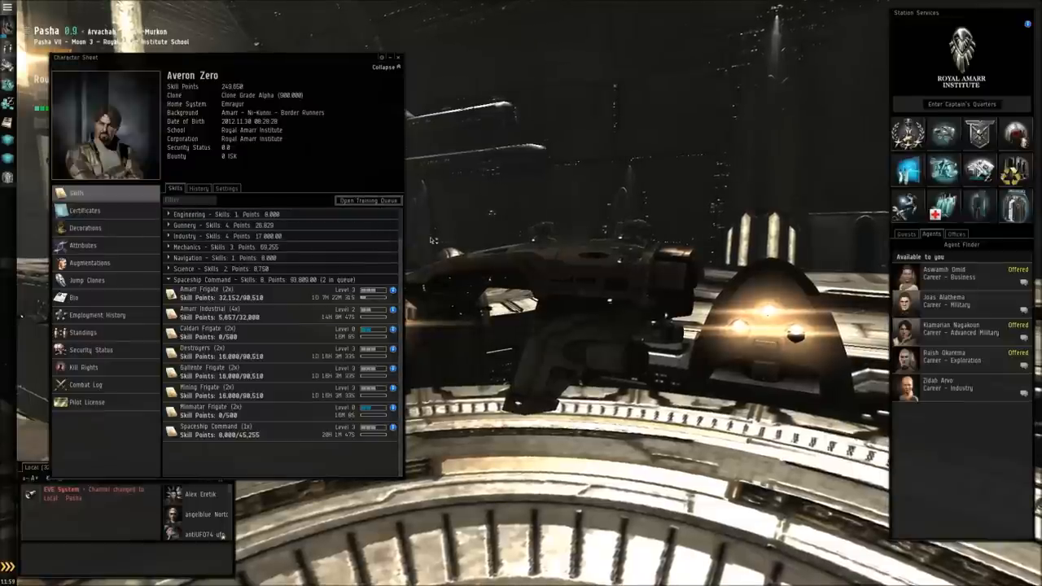
# - Browse the market to the Gallente Algos destroyer, review its orders, then close the Market
pyautogui.click(368, 198)
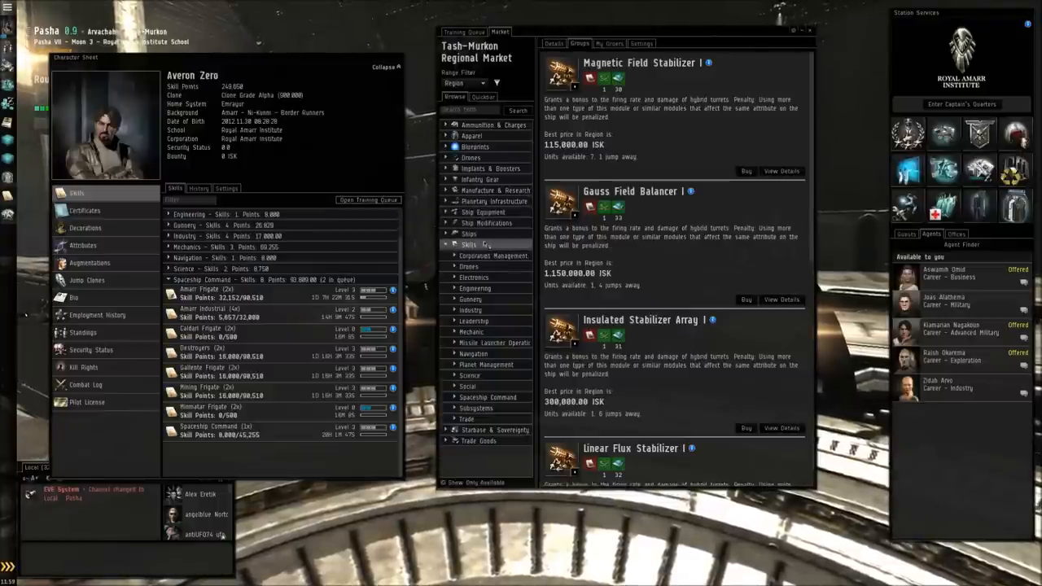
pyautogui.click(469, 235)
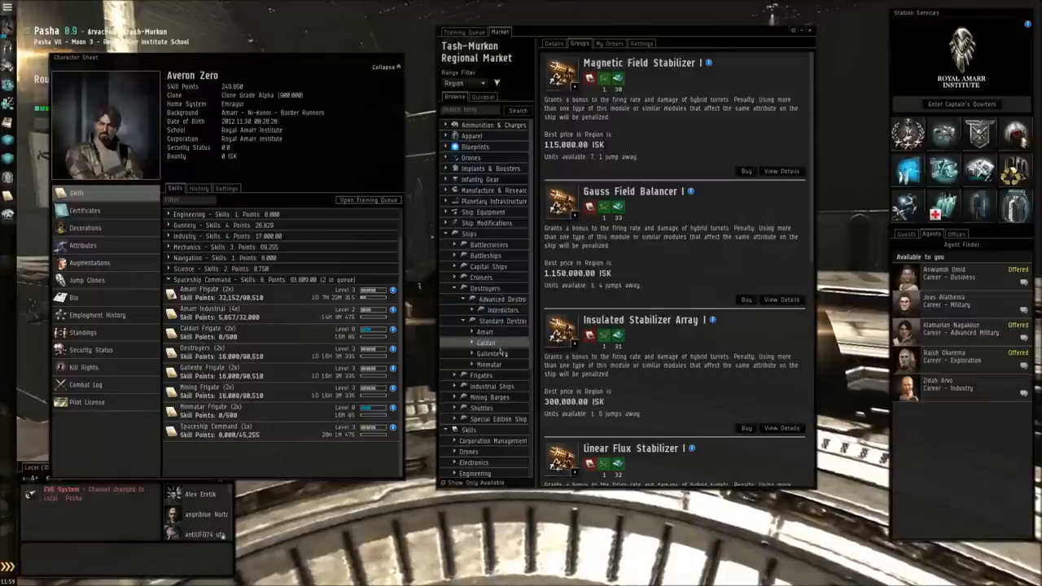
pyautogui.click(489, 353)
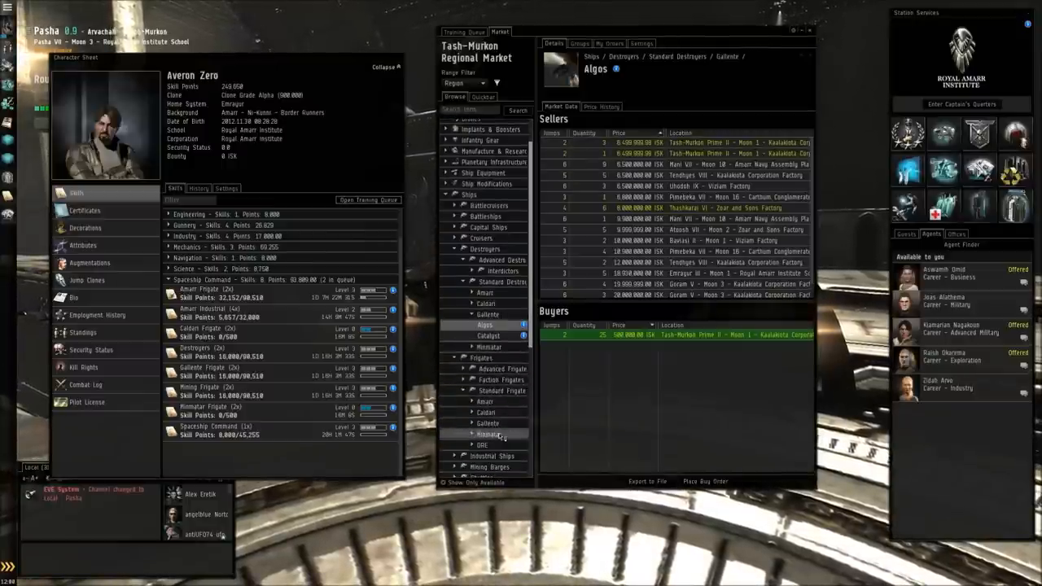
pyautogui.click(488, 433)
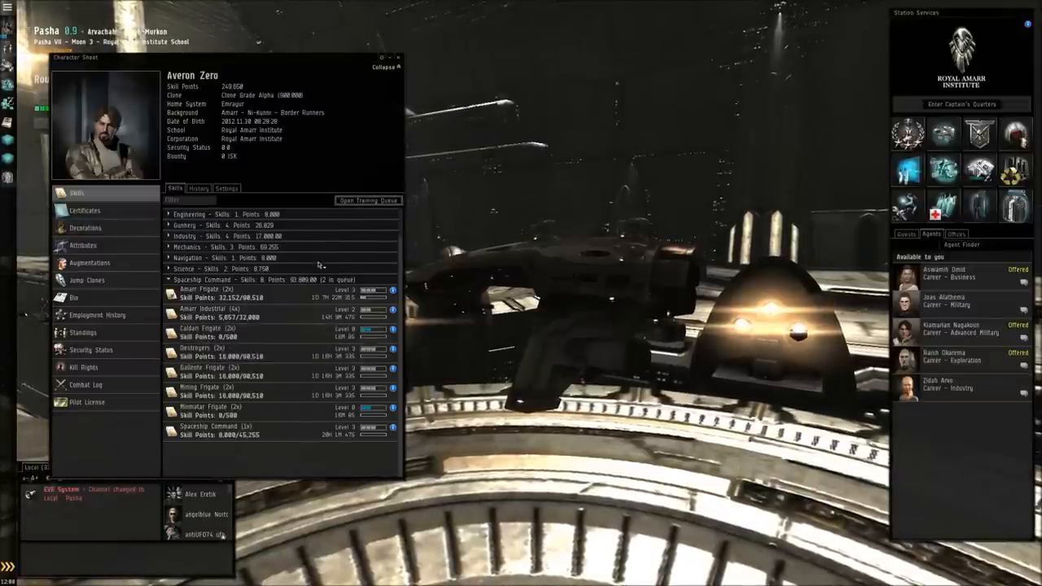
# - Reopen the Market and select the Amarr Arbitrator cruiser with its 3D preview
pyautogui.click(367, 199)
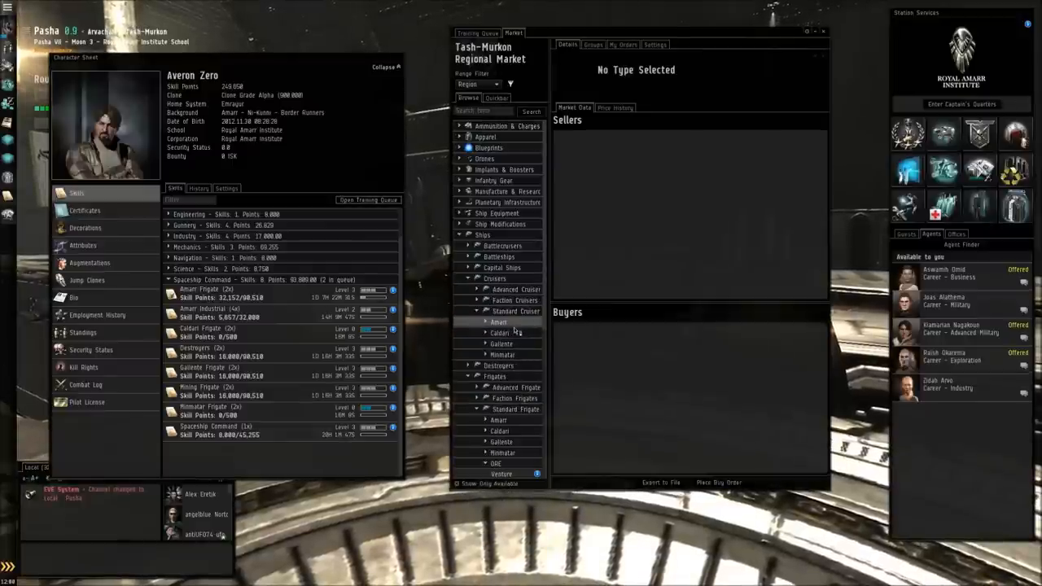
pyautogui.click(498, 322)
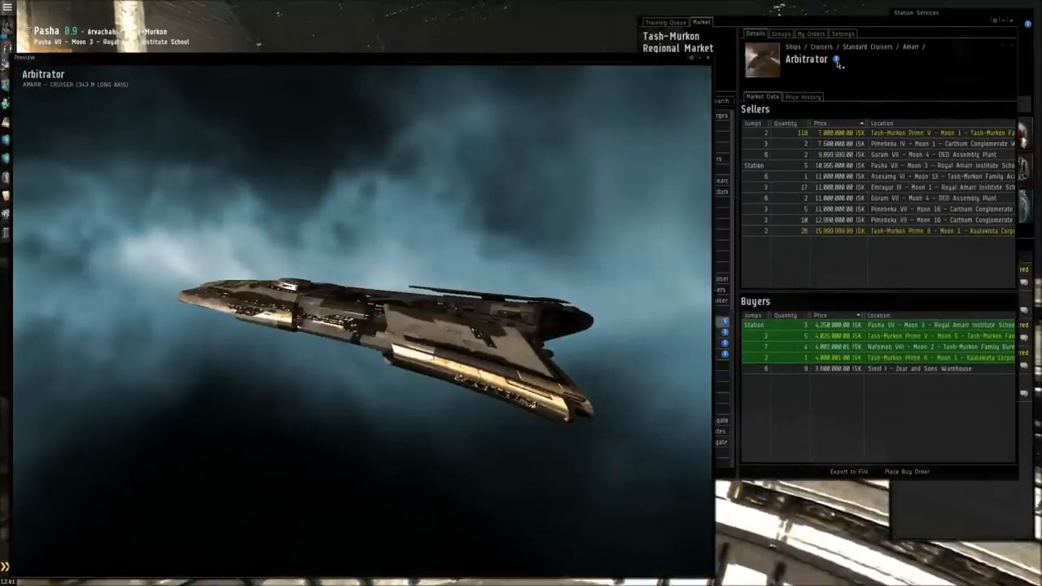
# - View the Arbitrator's Show Info attributes and description, then close the preview and market
pyautogui.click(835, 59)
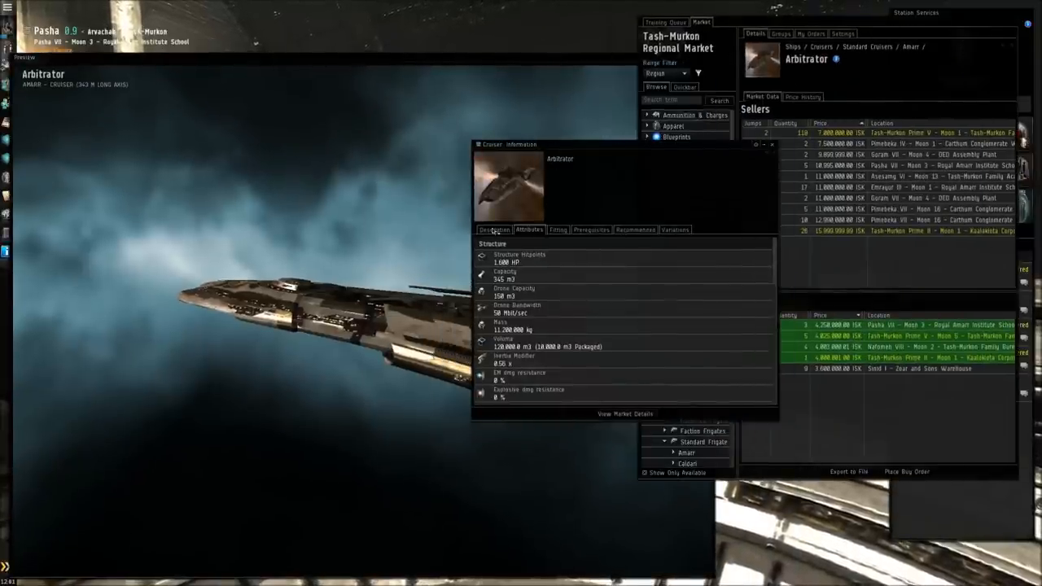
pyautogui.click(771, 145)
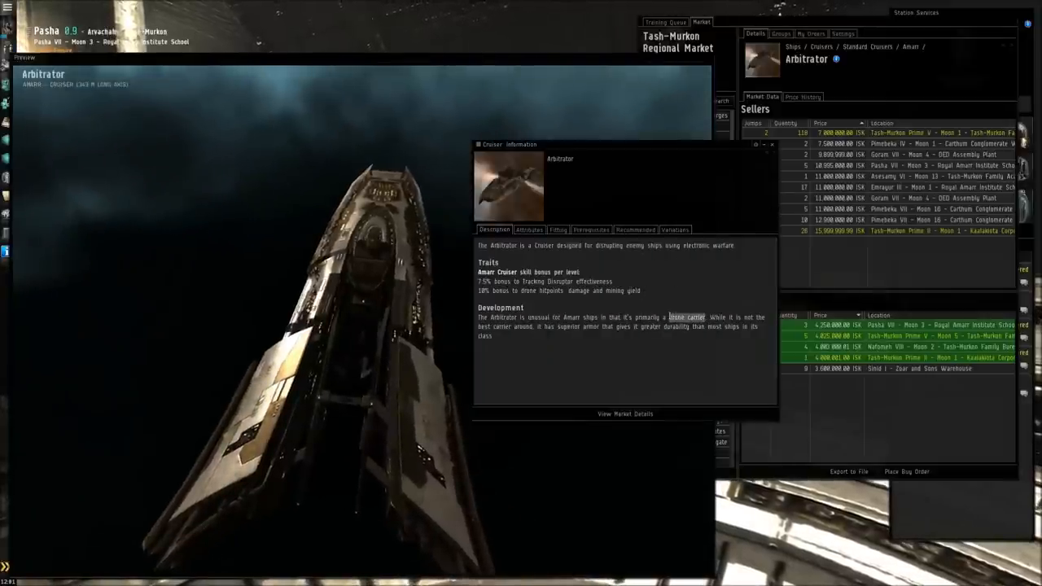
pyautogui.click(529, 230)
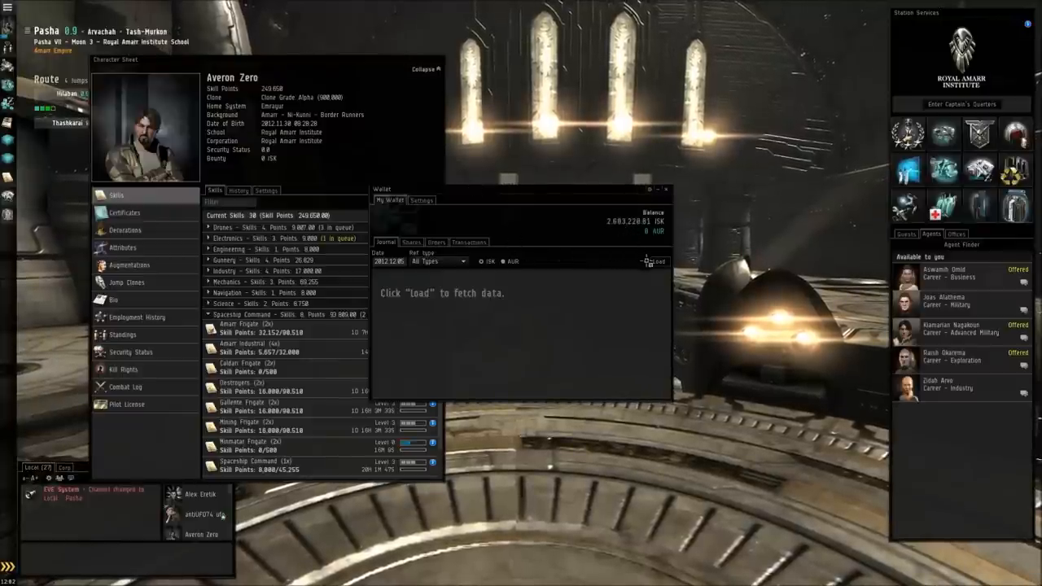
# - Load the wallet journal and market transactions, then close the Wallet
pyautogui.click(658, 260)
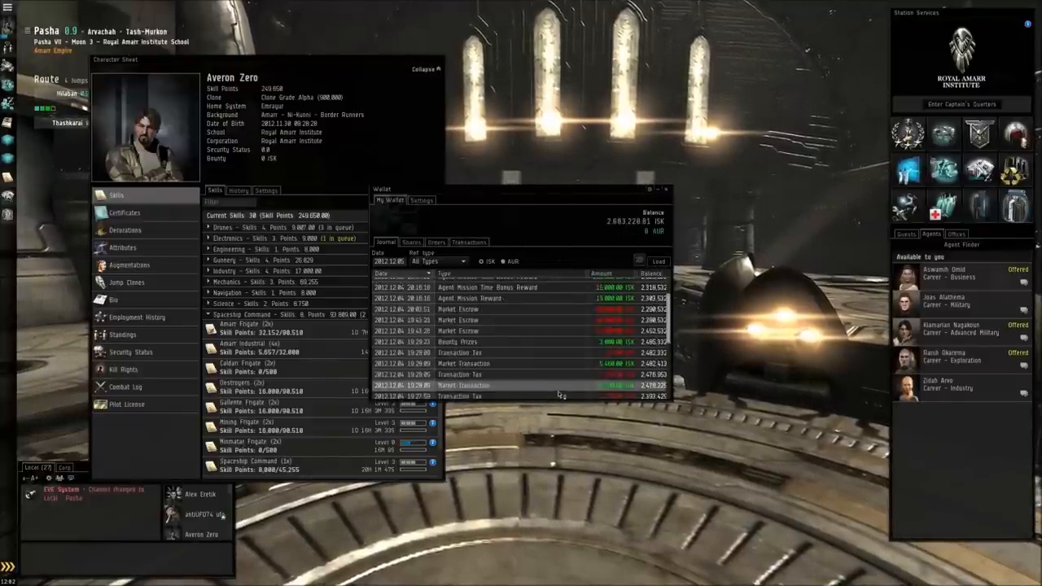
pyautogui.click(468, 241)
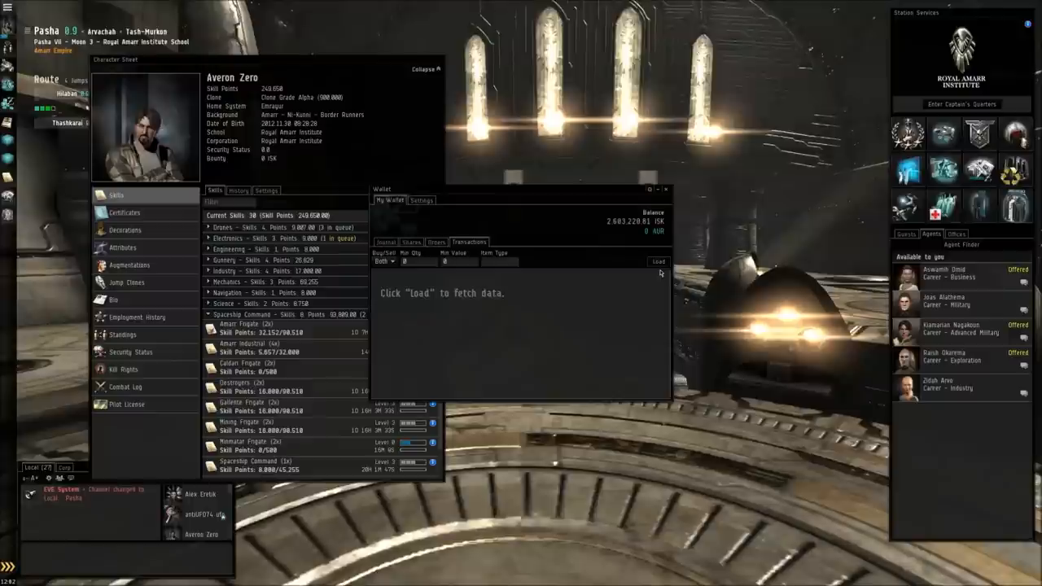
pyautogui.click(658, 261)
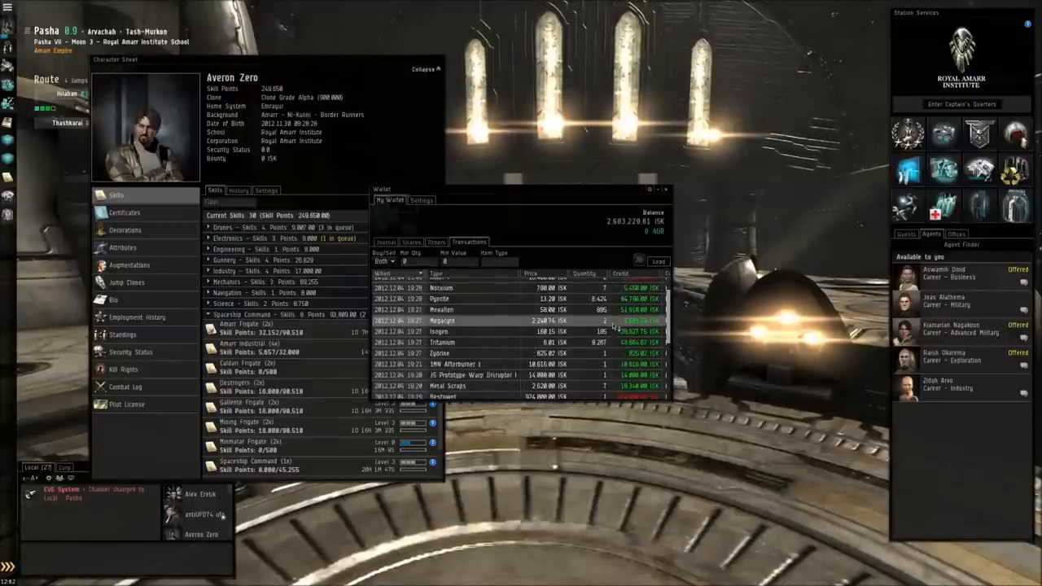
pyautogui.click(666, 188)
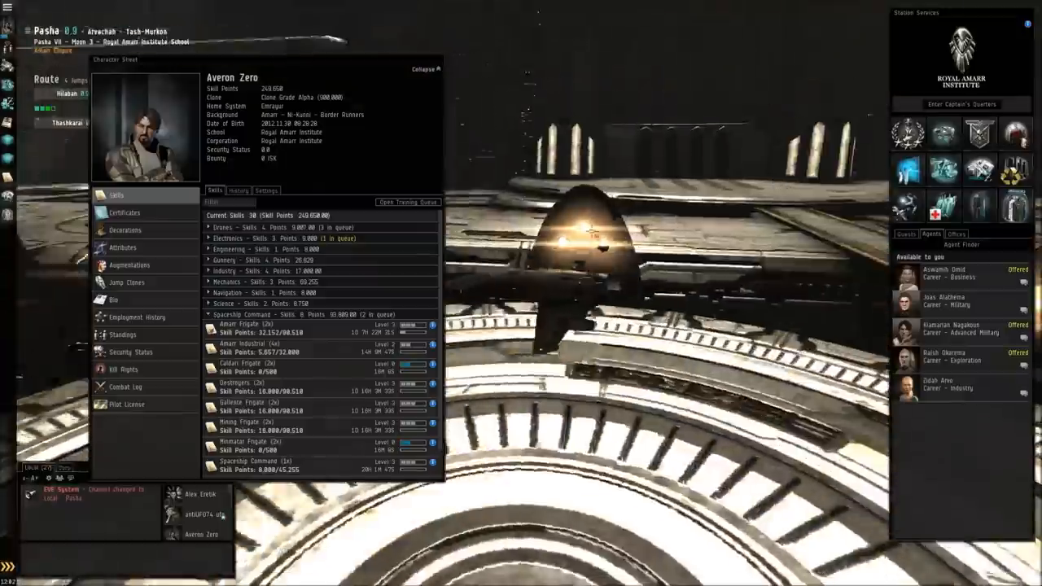
# - Review the earned certificates including Armor Tanking, then close the Character Sheet
pyautogui.click(123, 212)
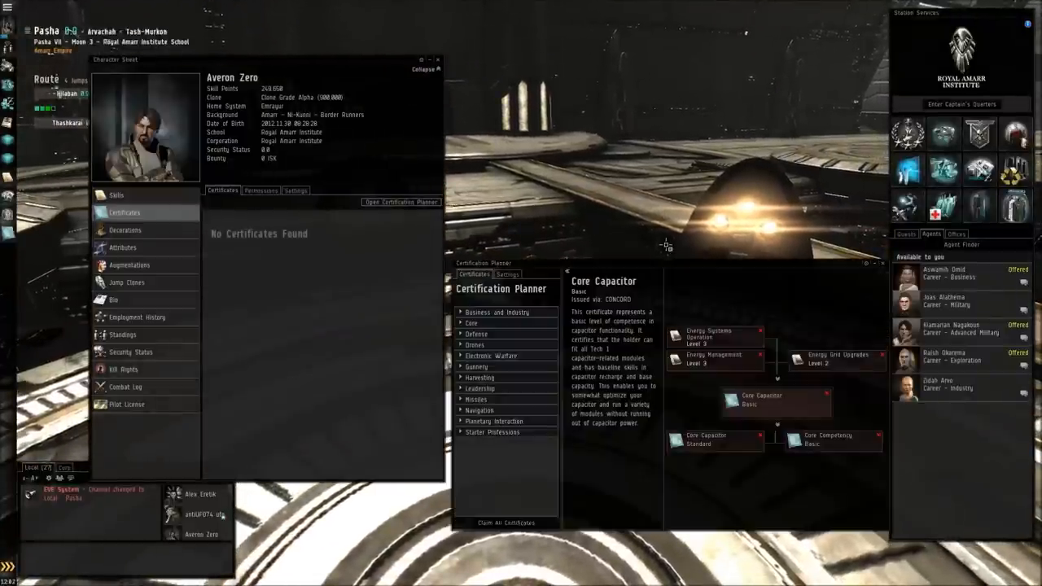
pyautogui.click(504, 523)
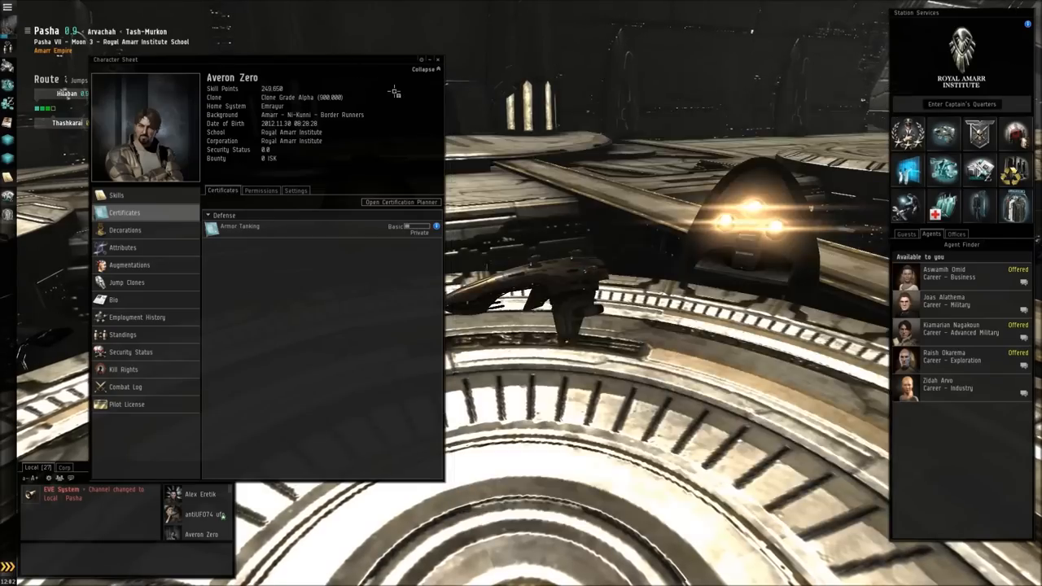
pyautogui.click(438, 59)
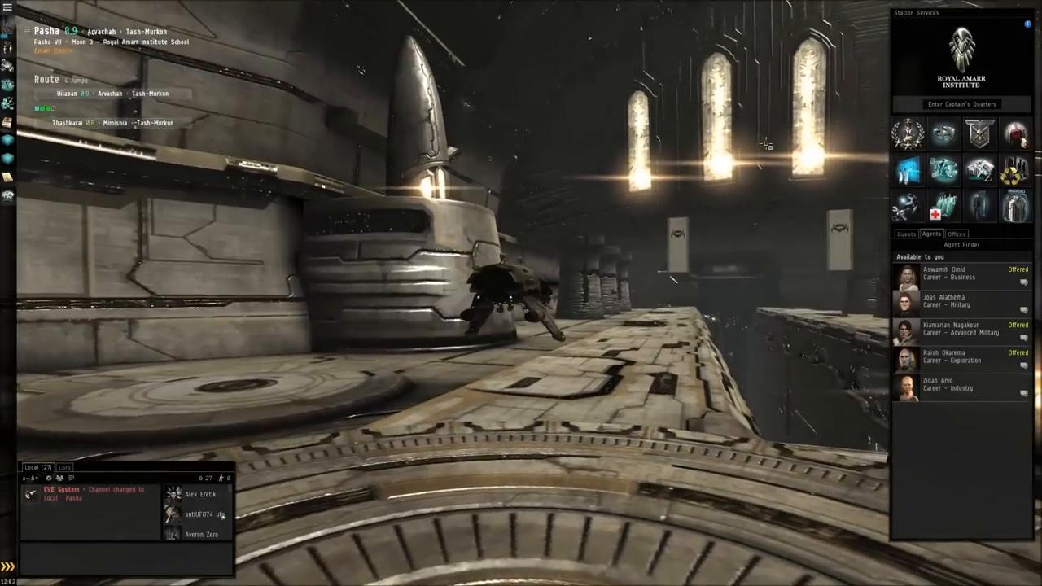